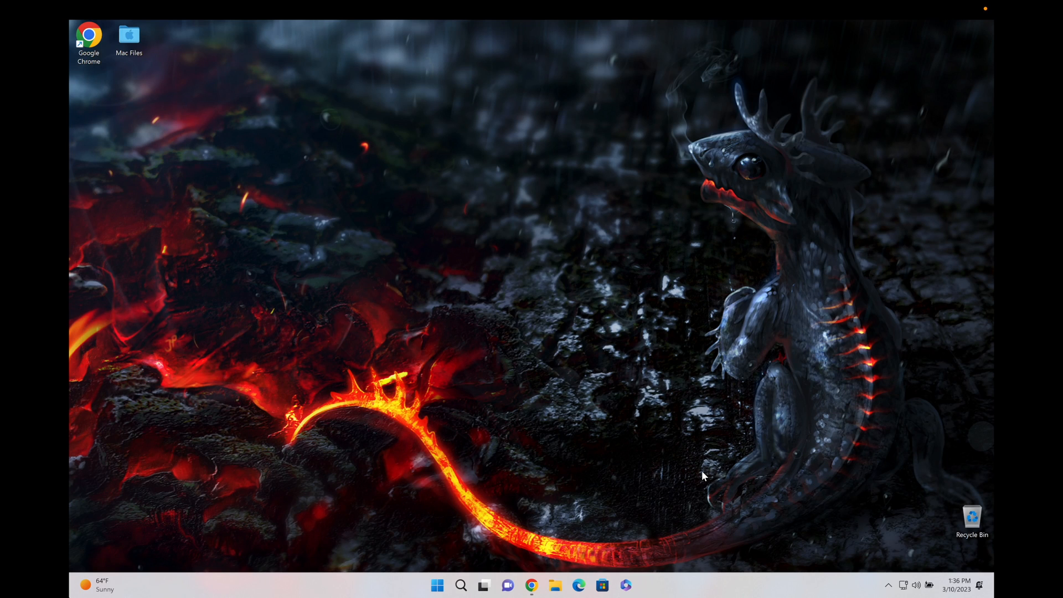
mouse_move(694, 477)
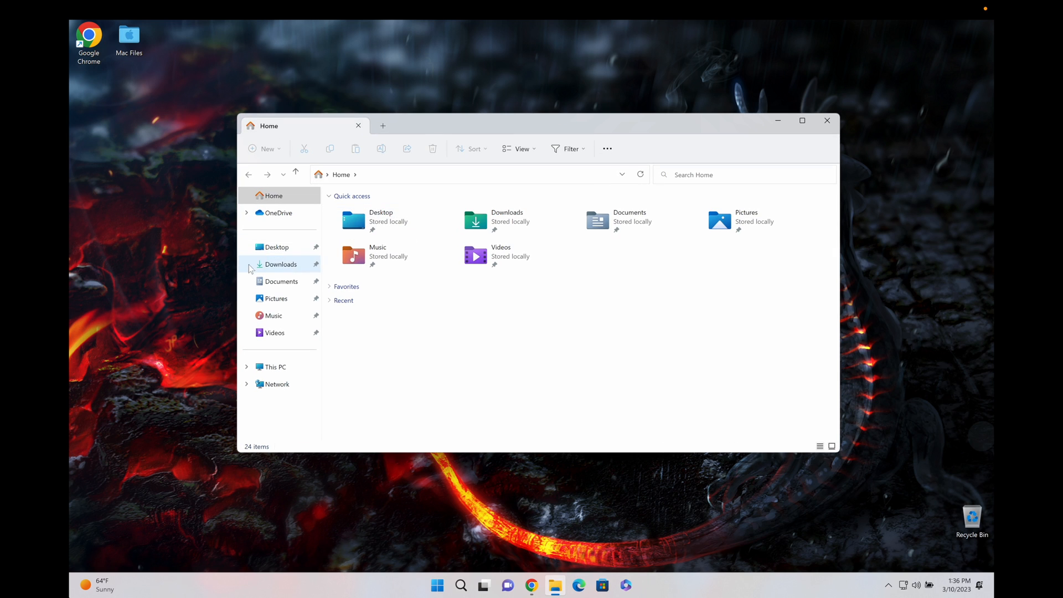
Open Locked PDF from Documents in Edge and try a guessed password, which is rejected
click(280, 281)
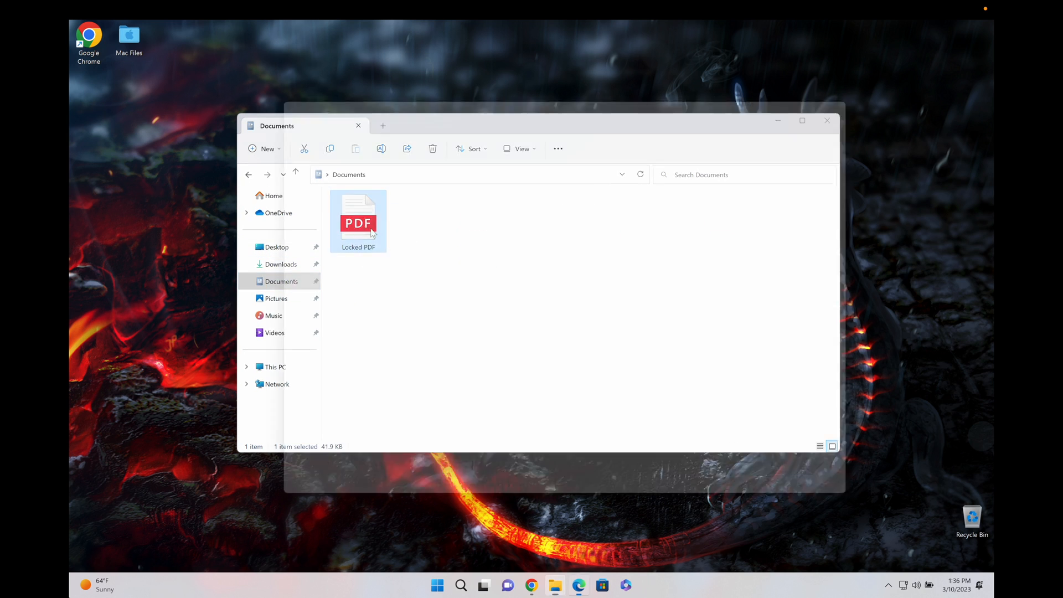
double_click(358, 217)
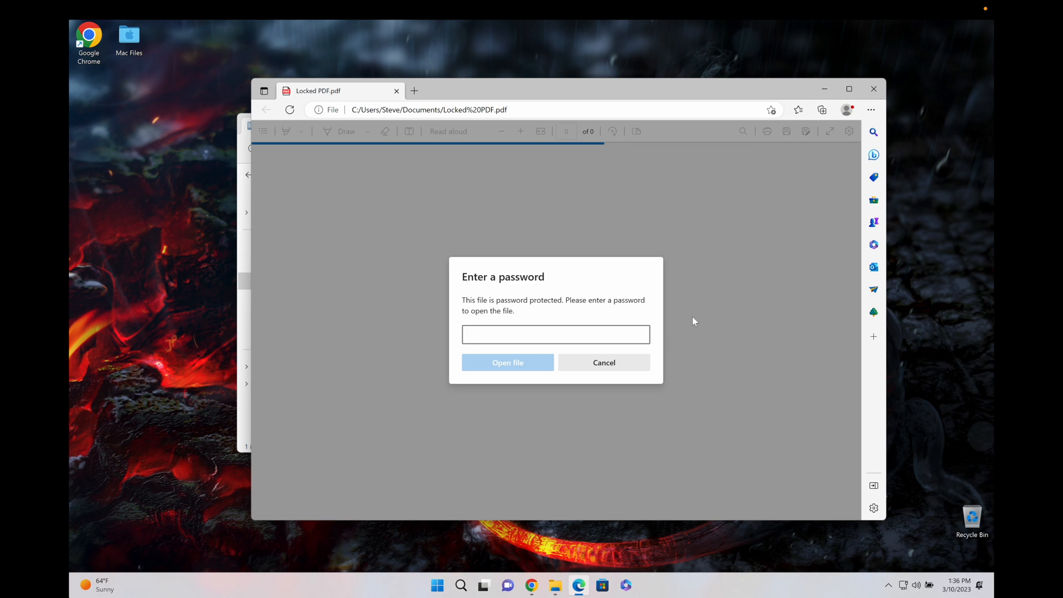
click(555, 334)
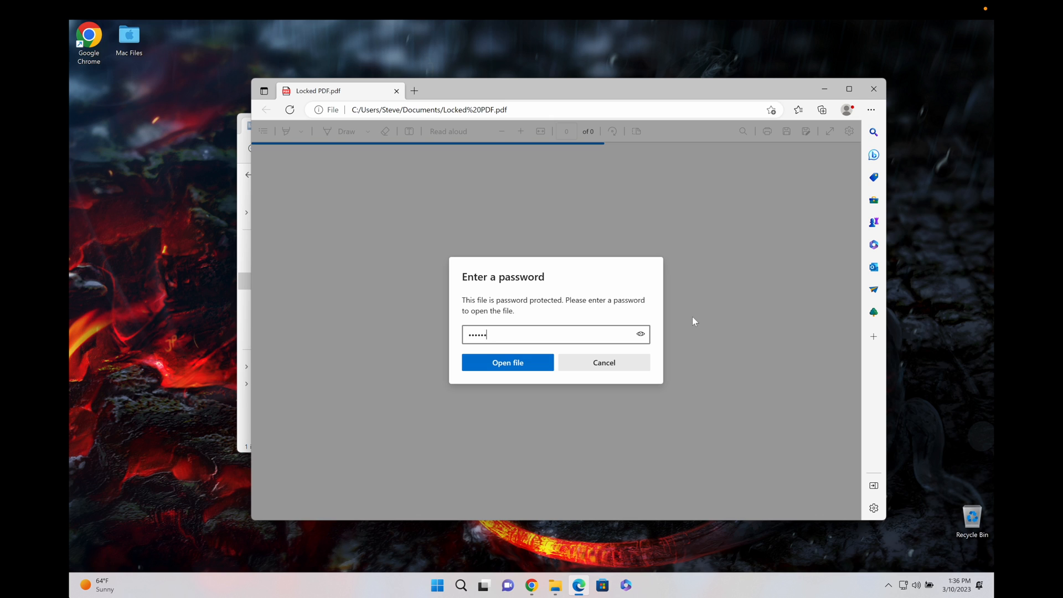
click(507, 362)
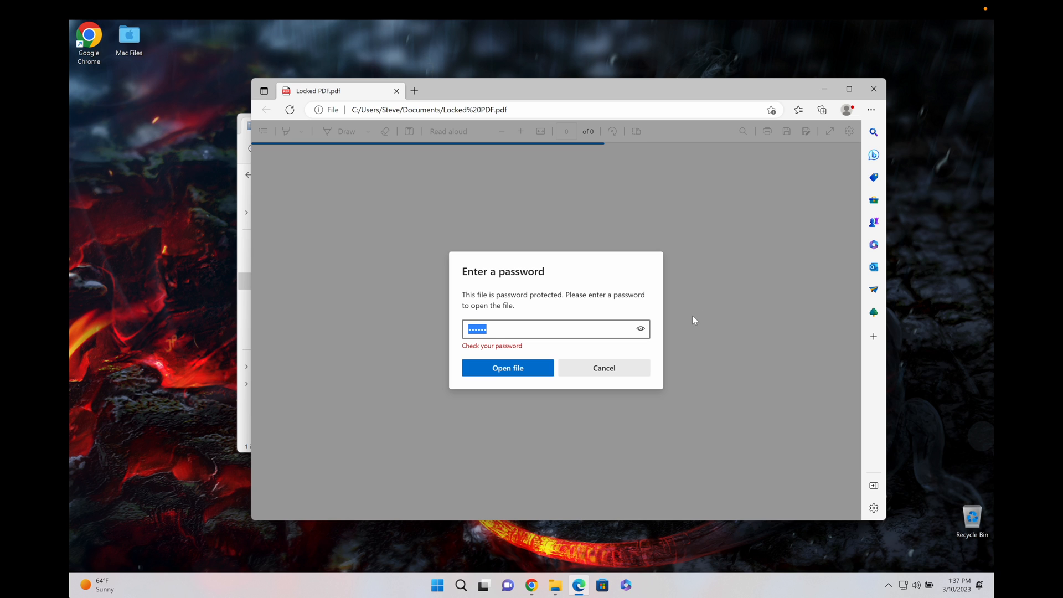
Close Edge, then search Google in Chrome for 'pdf unlock' and scroll to the UnlockAnyPDF result
click(603, 368)
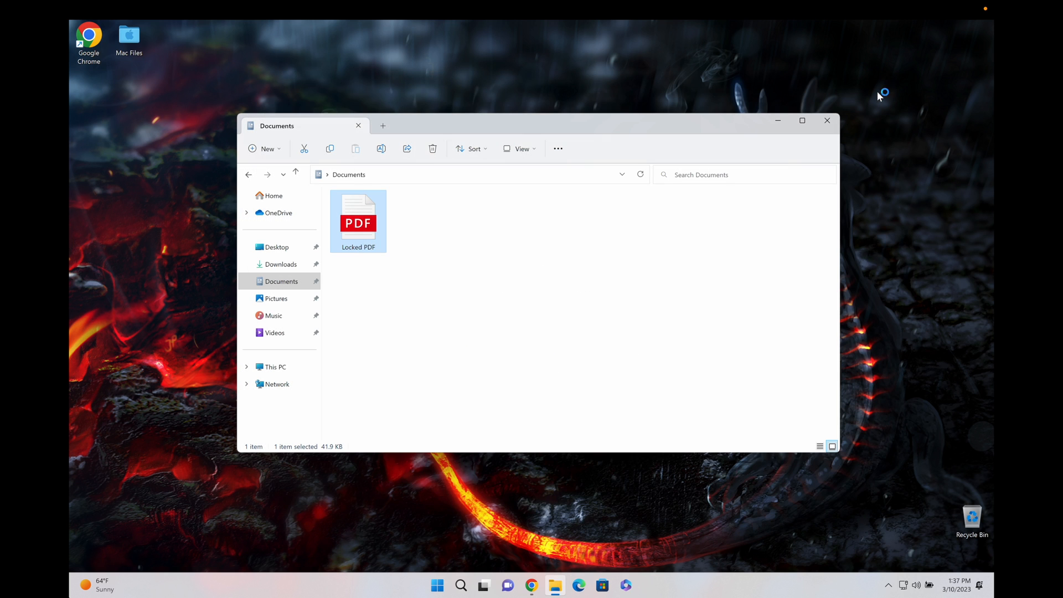
click(531, 585)
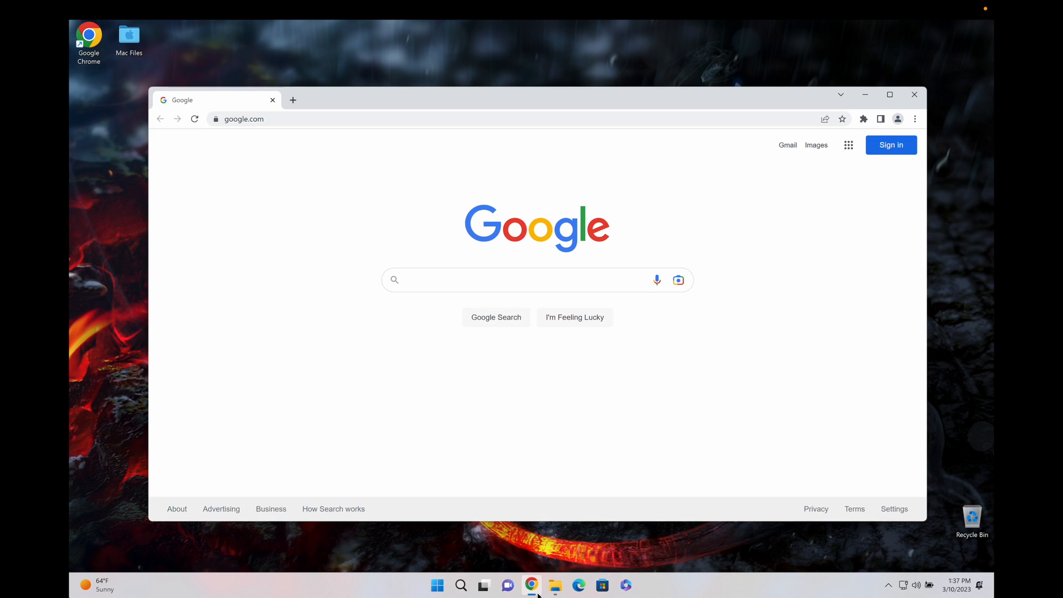
click(502, 279)
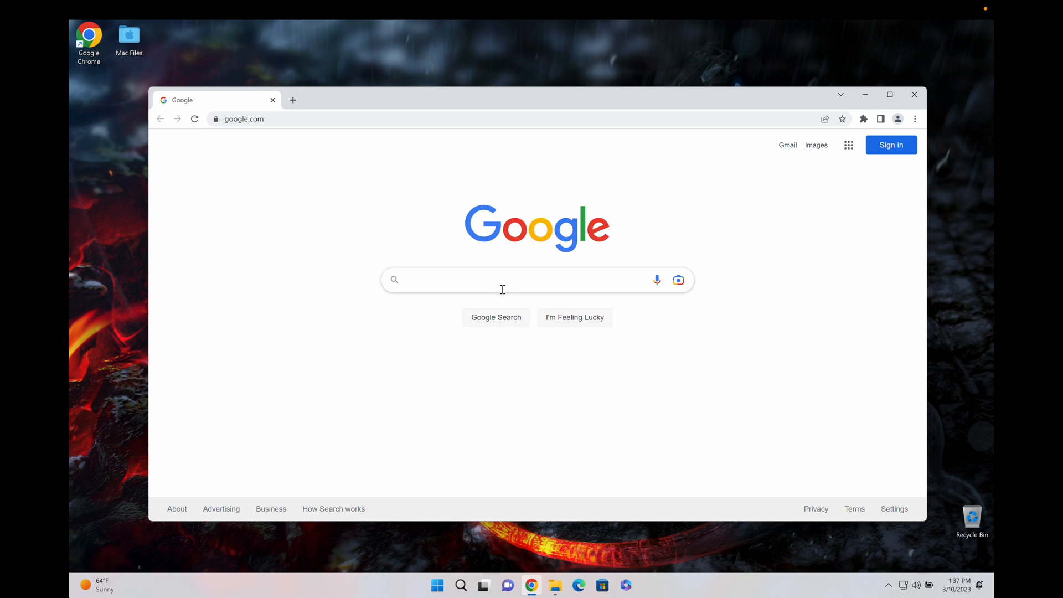
click(502, 280)
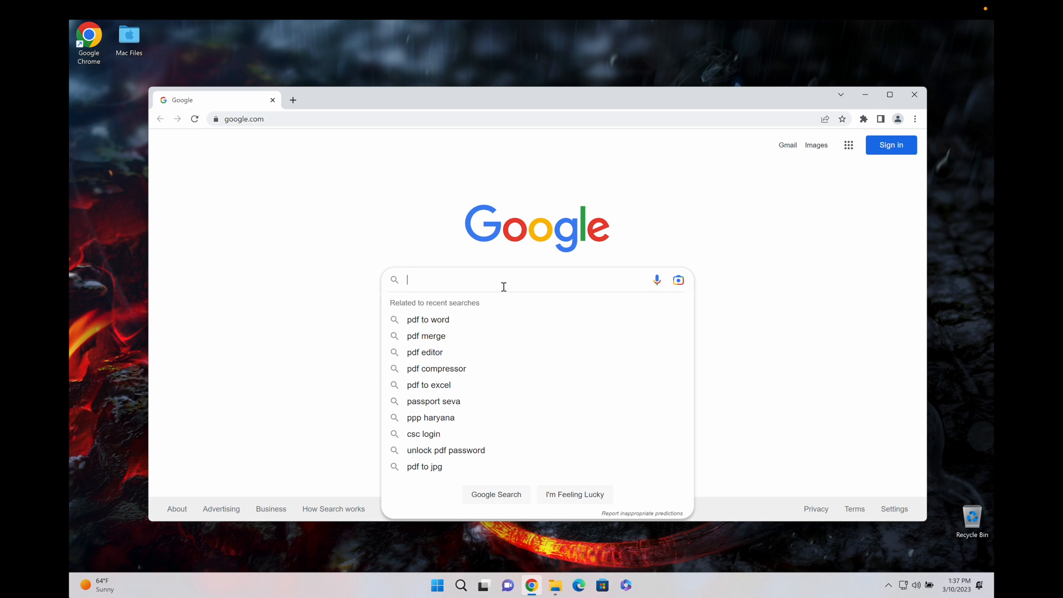
text(pdf unlock)
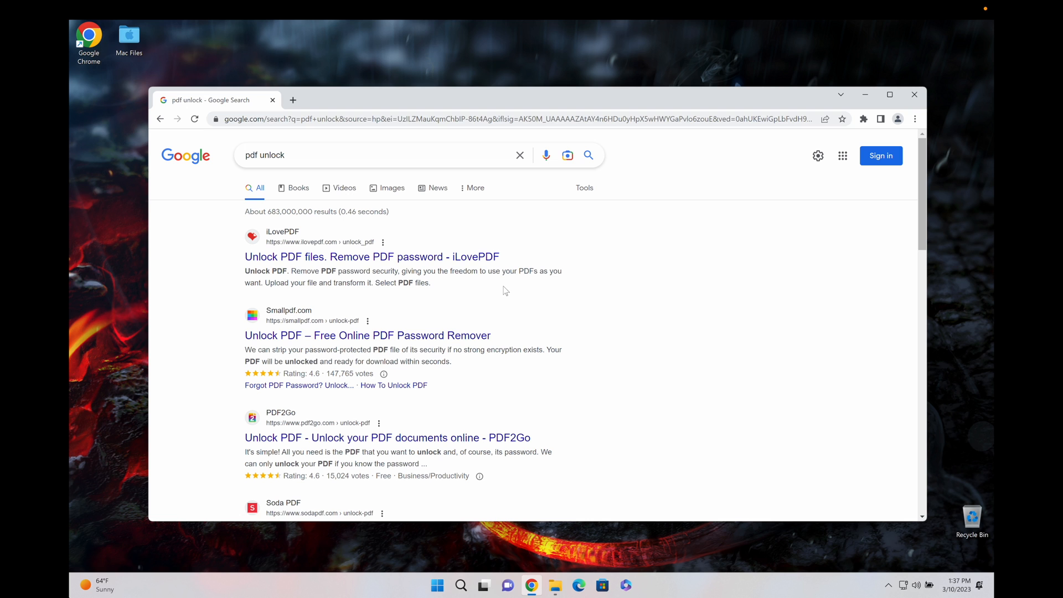
scroll(down, 3)
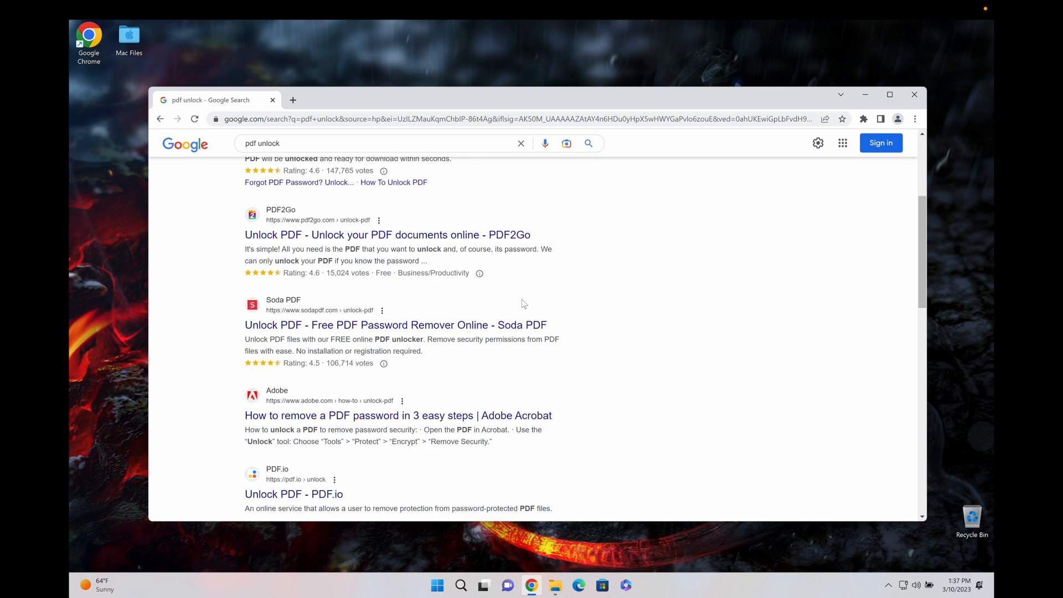
scroll(down, 3)
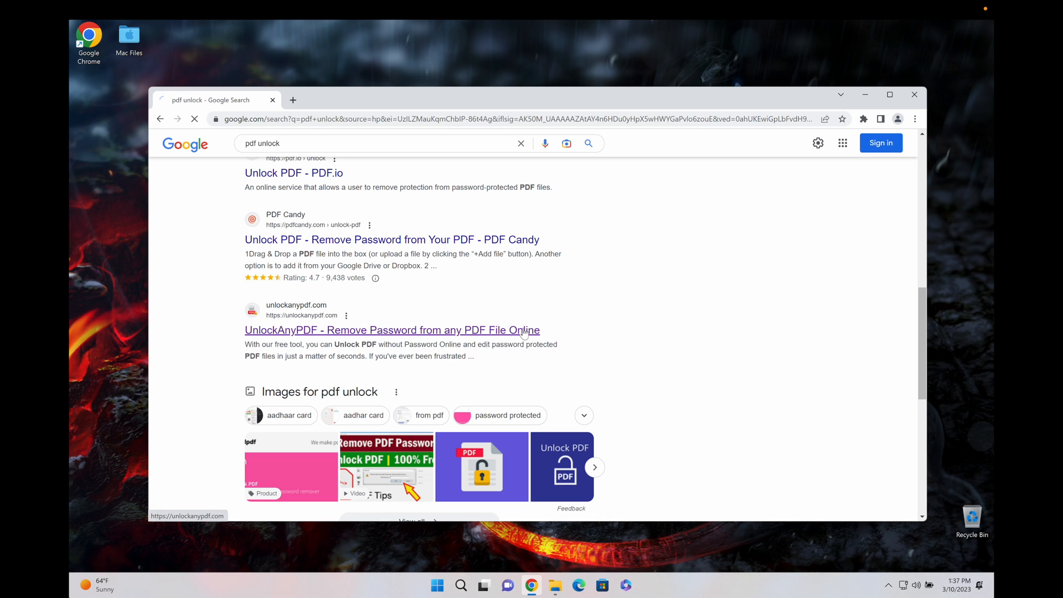
Open the UnlockAnyPDF.com result and read its AiDecrypt Technology home page
click(391, 330)
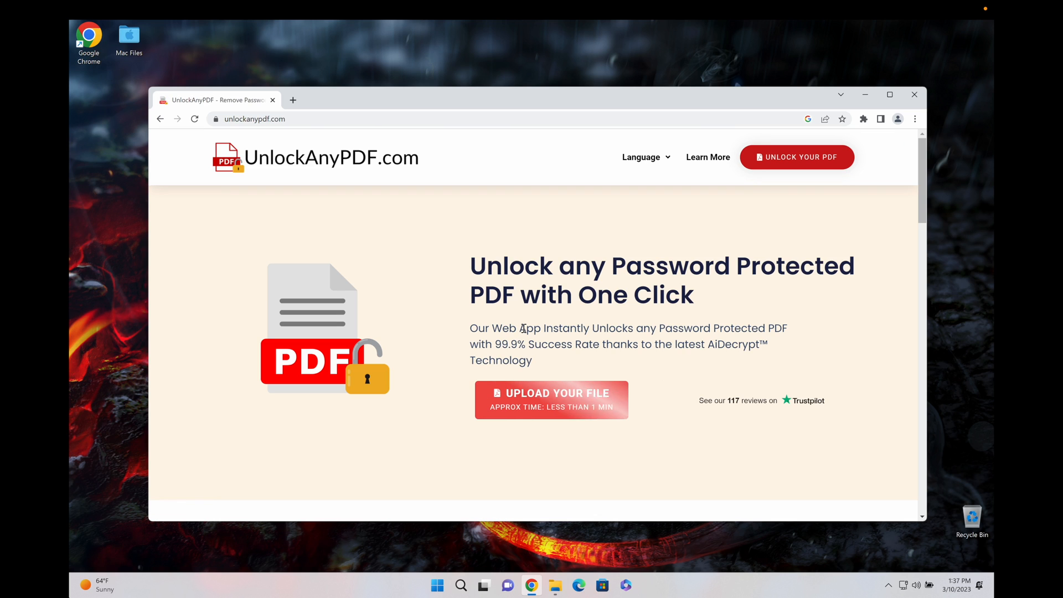
double_click(724, 345)
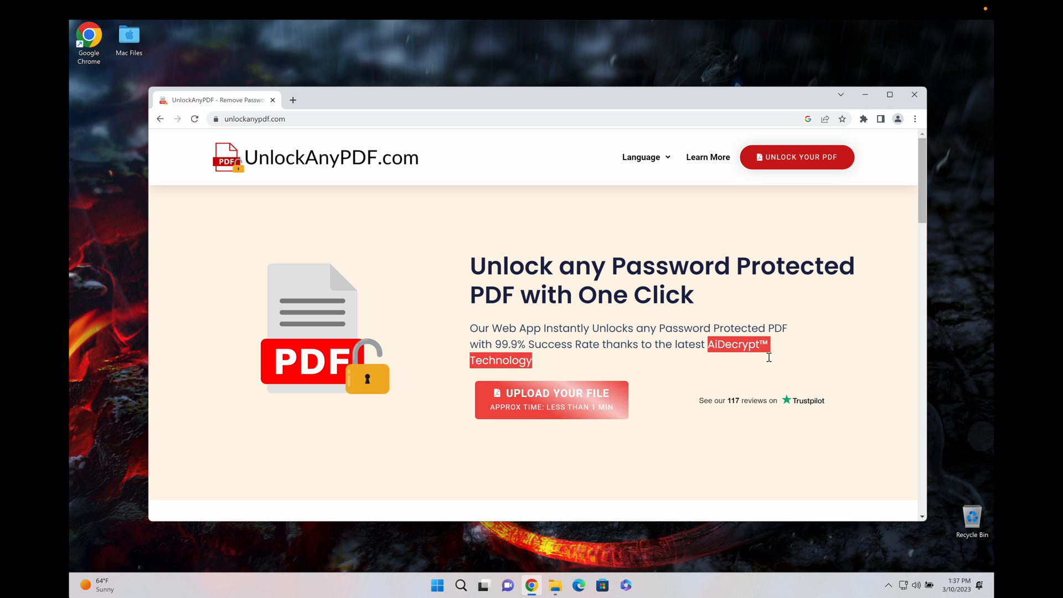
mouse_move(770, 361)
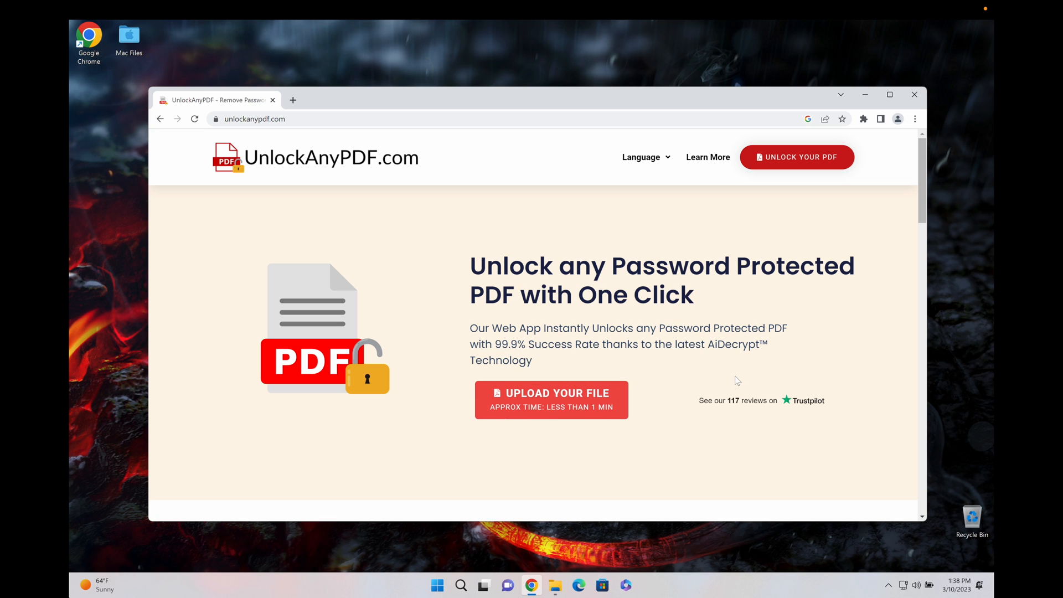
mouse_move(601, 409)
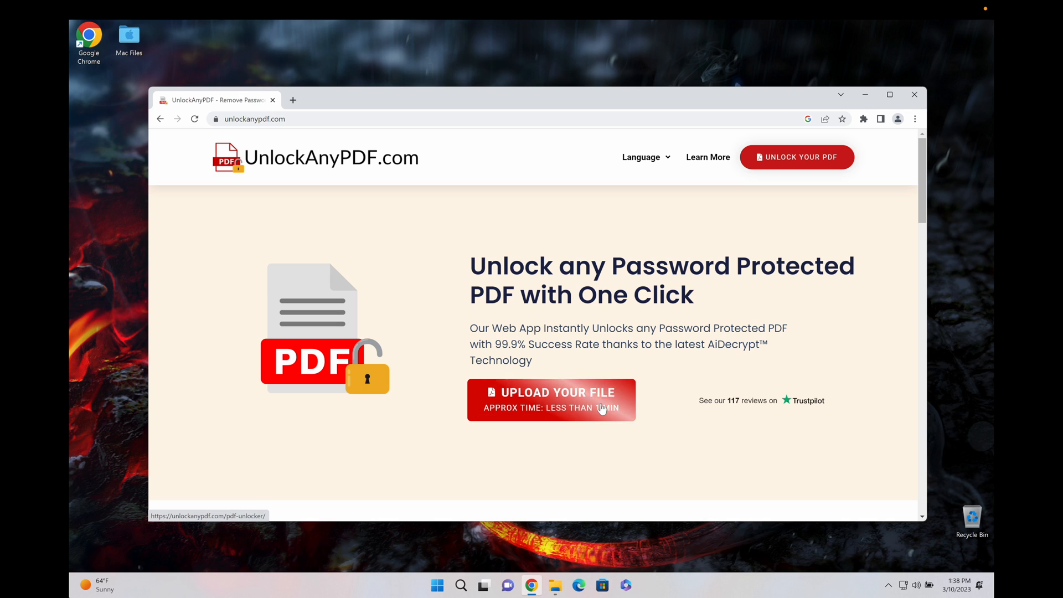
click(552, 400)
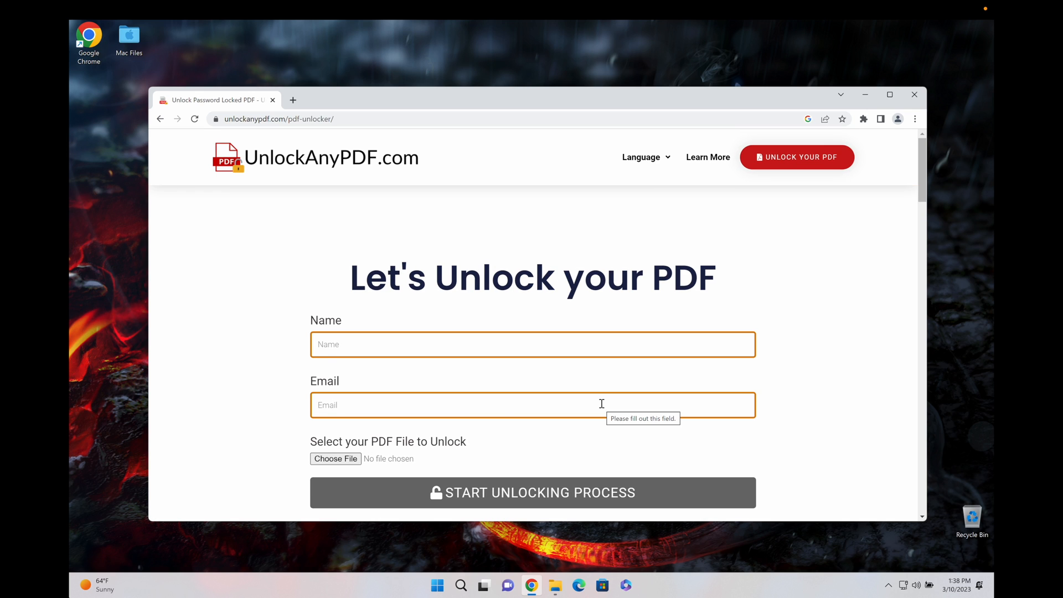
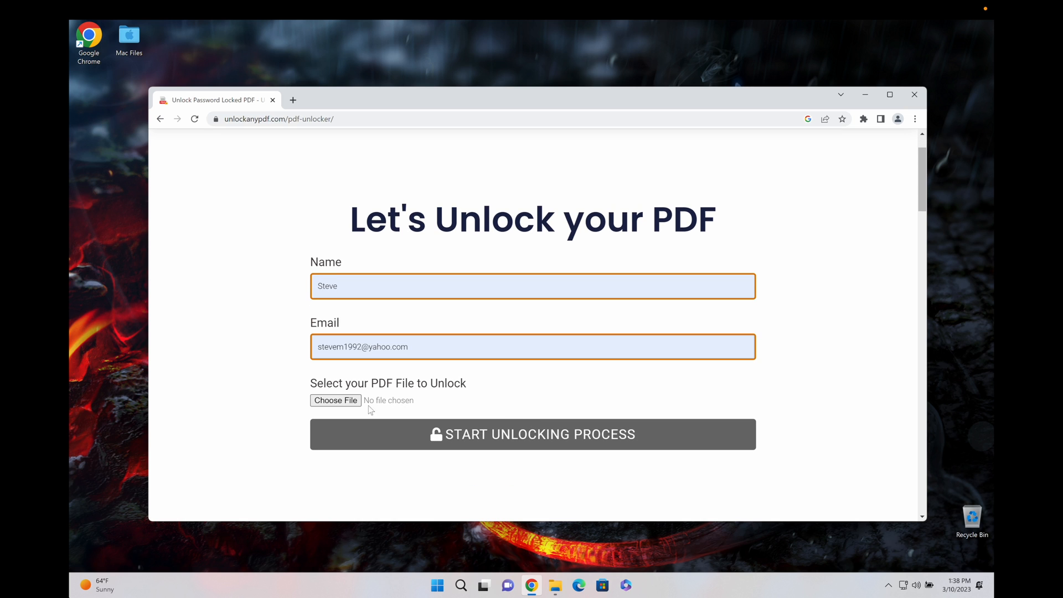
click(336, 400)
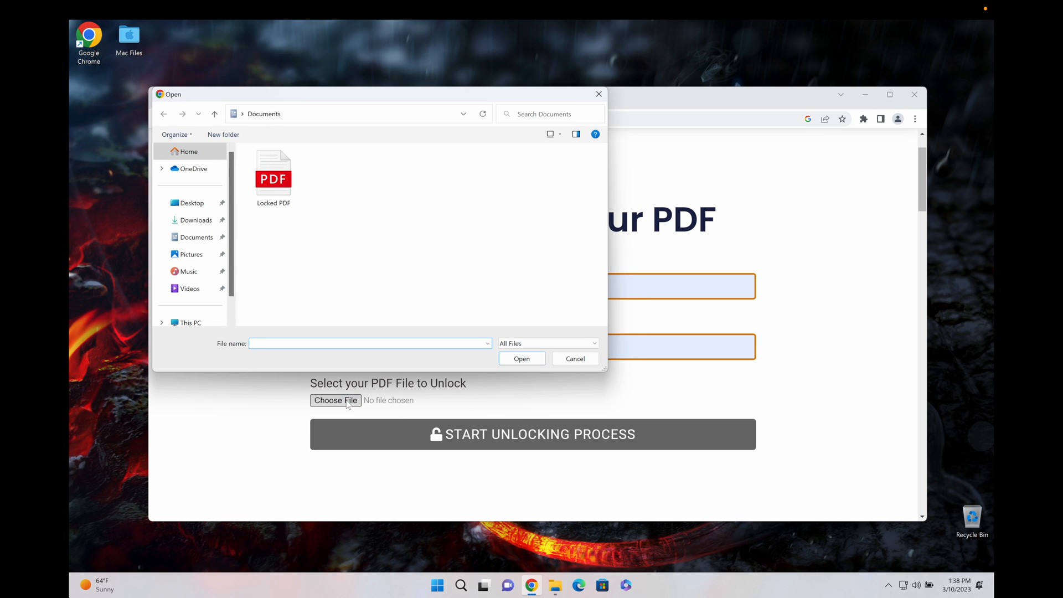
mouse_move(274, 173)
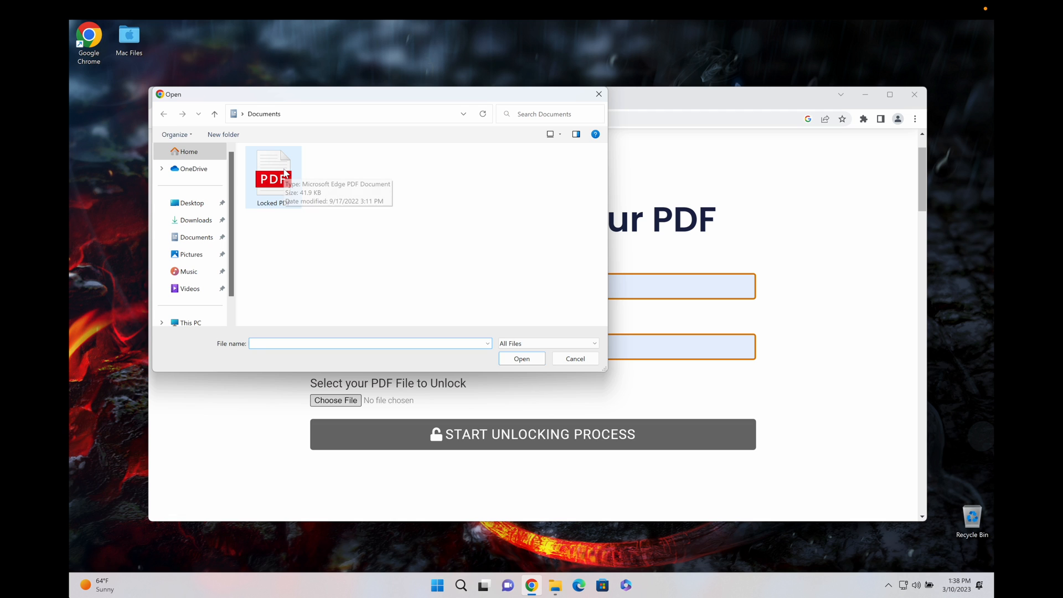
click(521, 357)
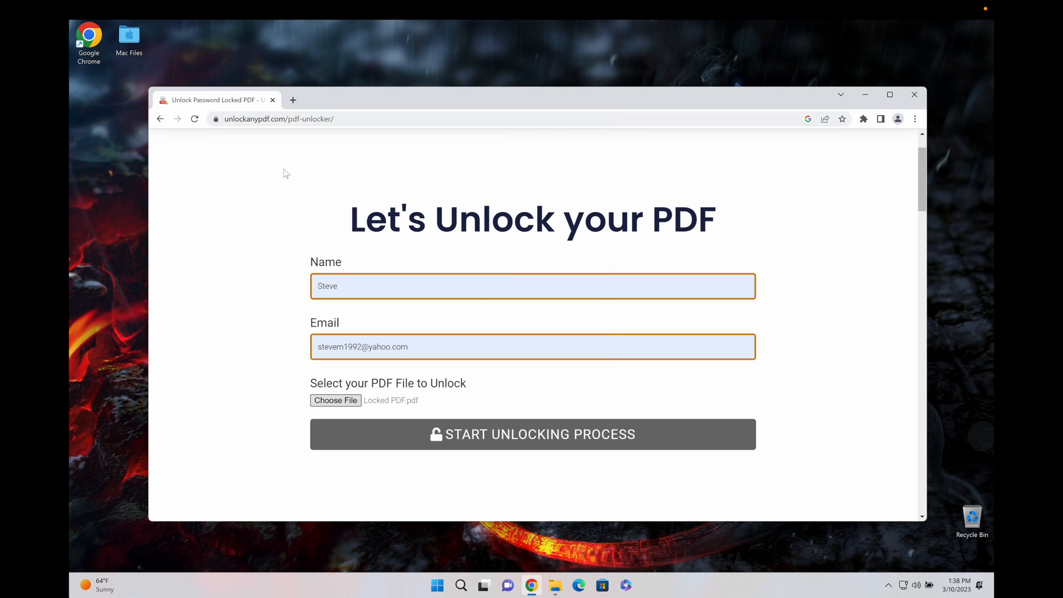
click(532, 435)
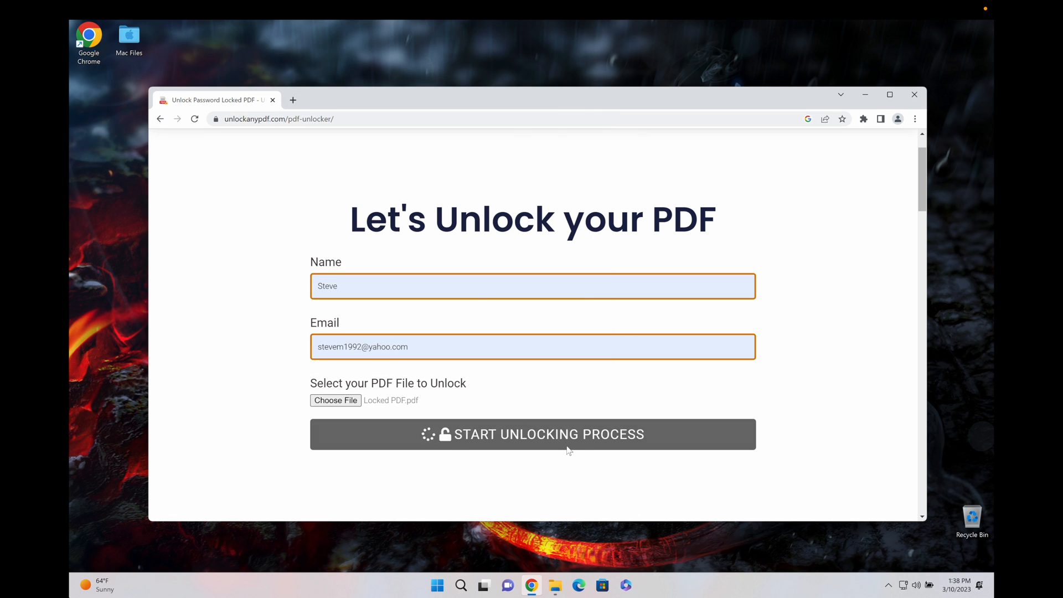
Start the unlocking process and review the download choices for the unlocked PDF
click(533, 435)
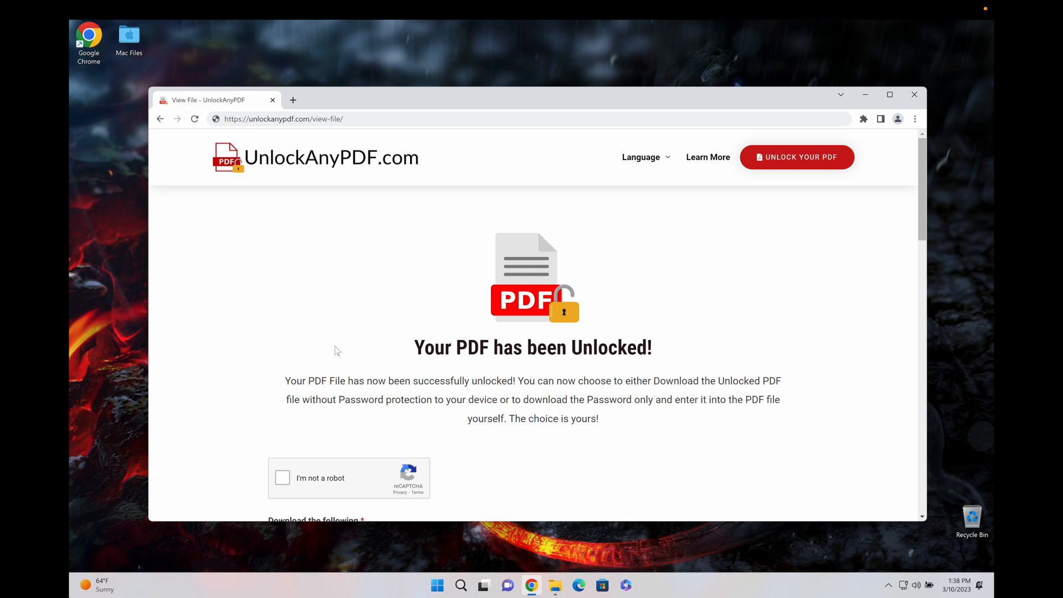
scroll(down, 3)
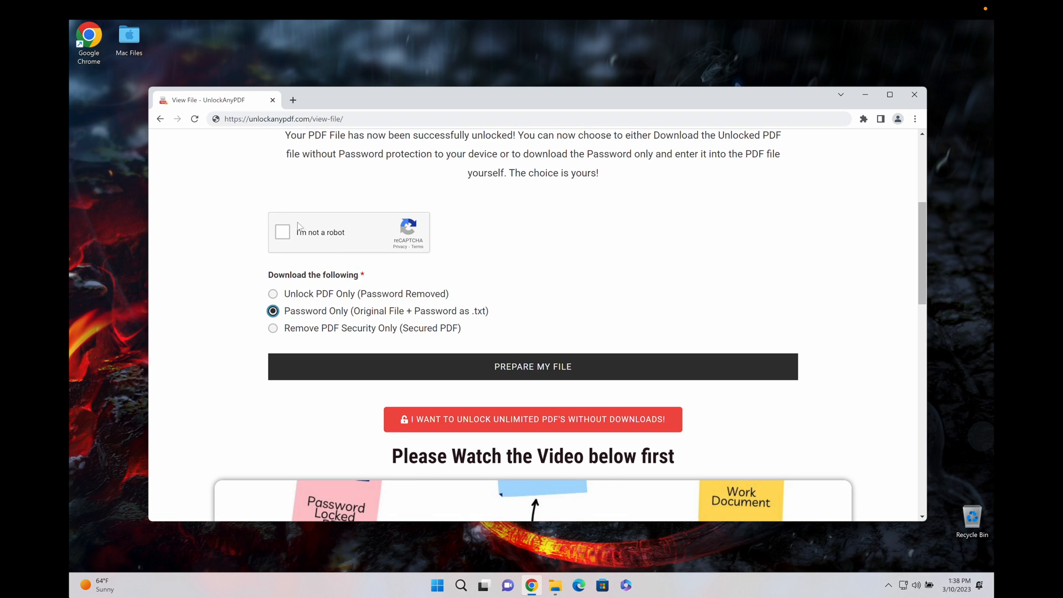
click(272, 288)
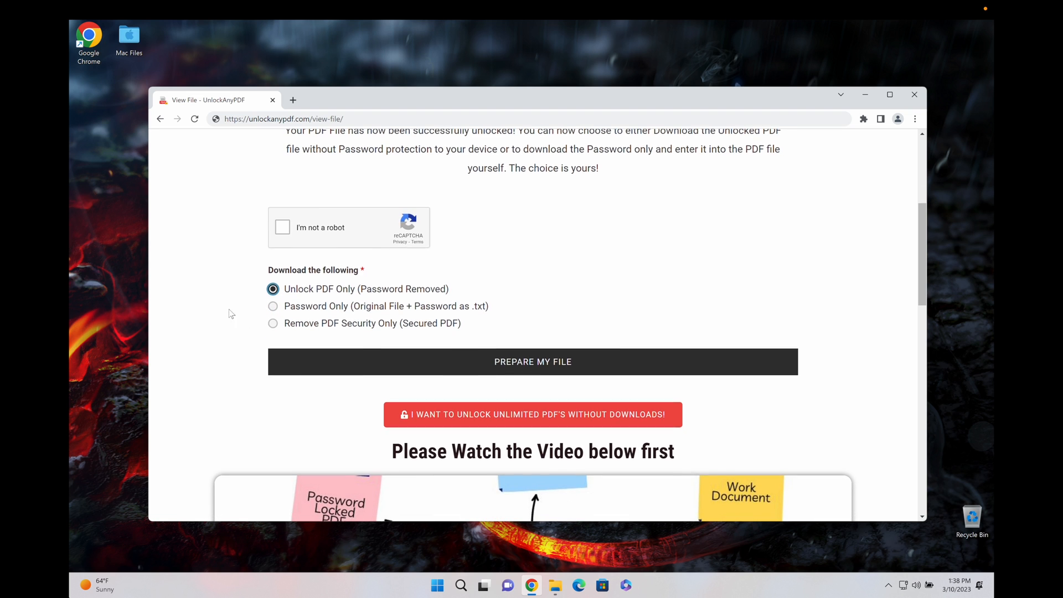
scroll(down, 3)
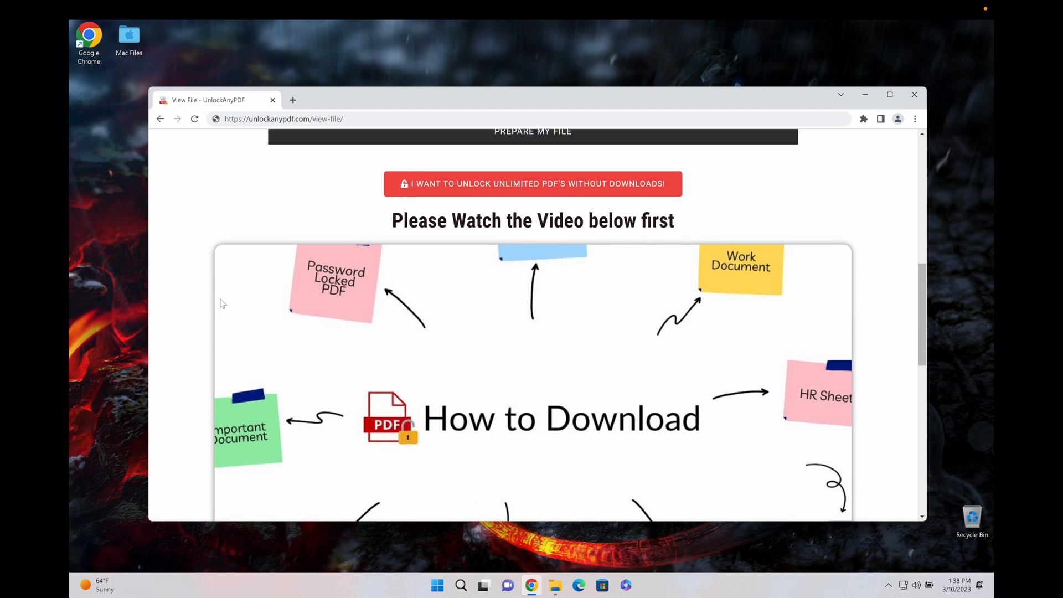
scroll(up, 3)
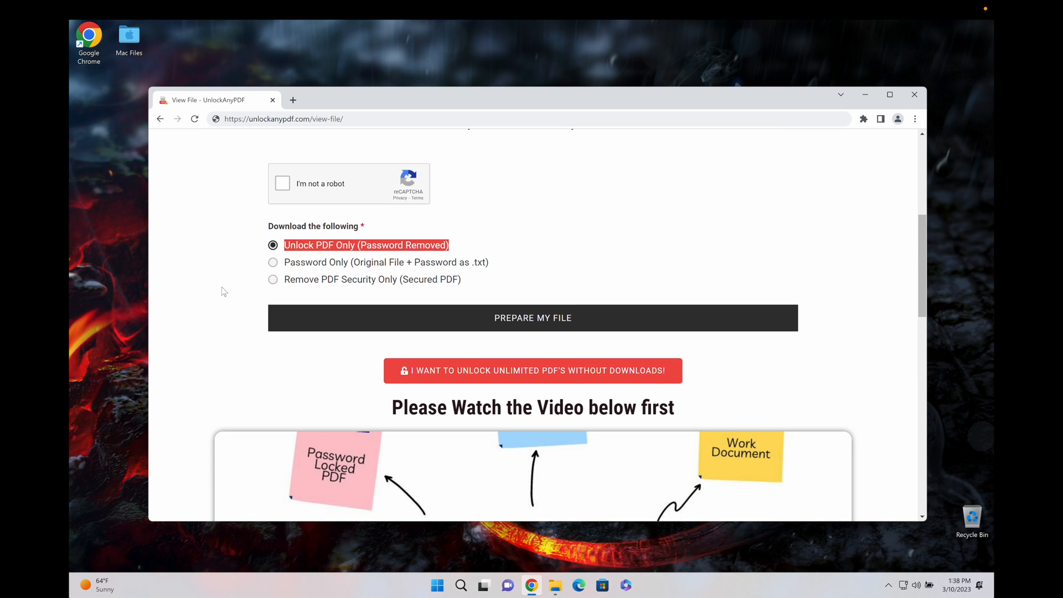
scroll(up, 3)
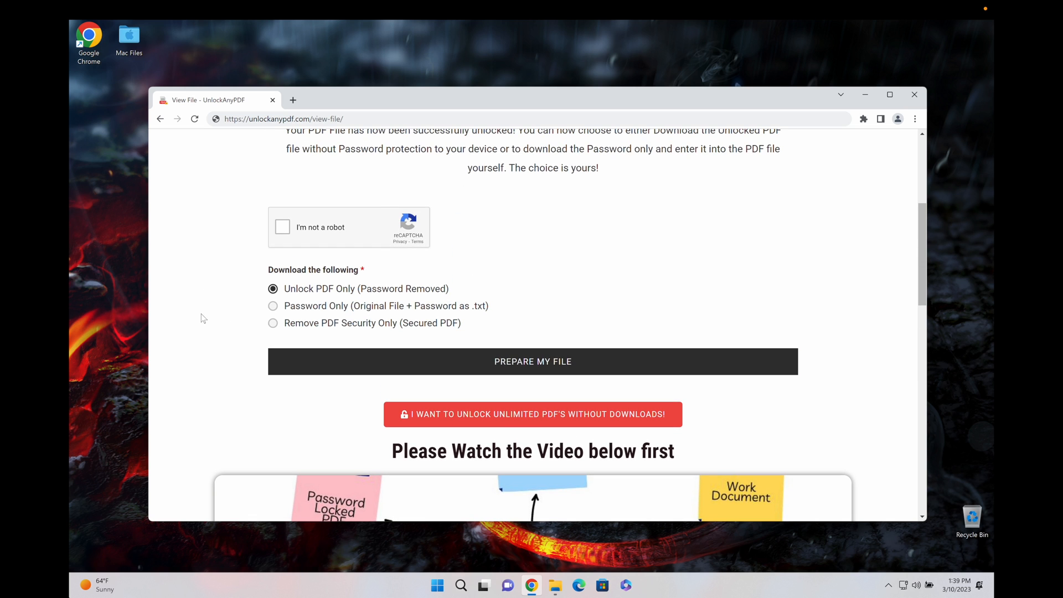
scroll(up, 3)
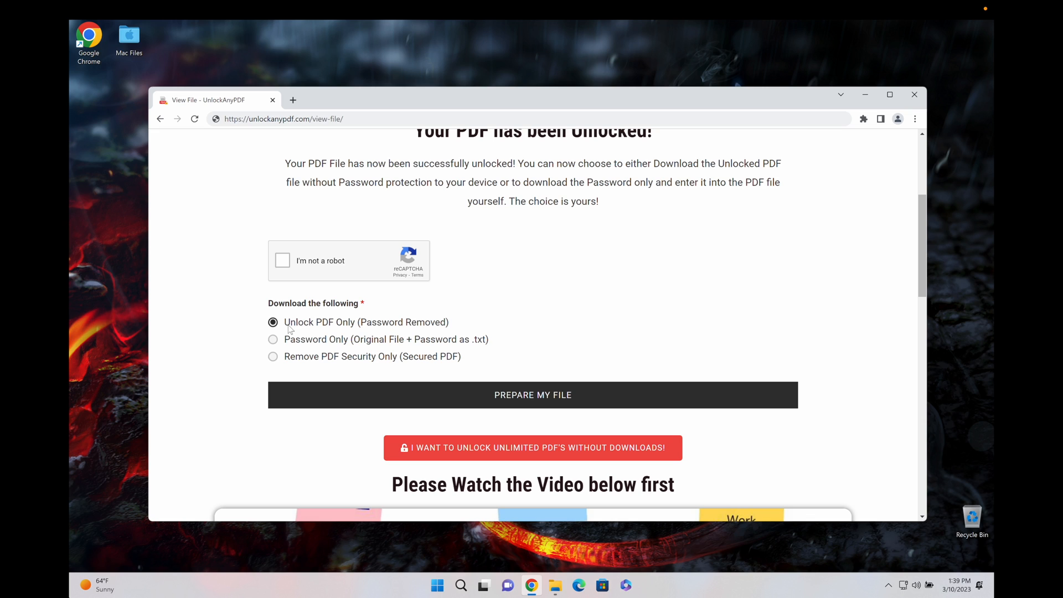
double_click(319, 322)
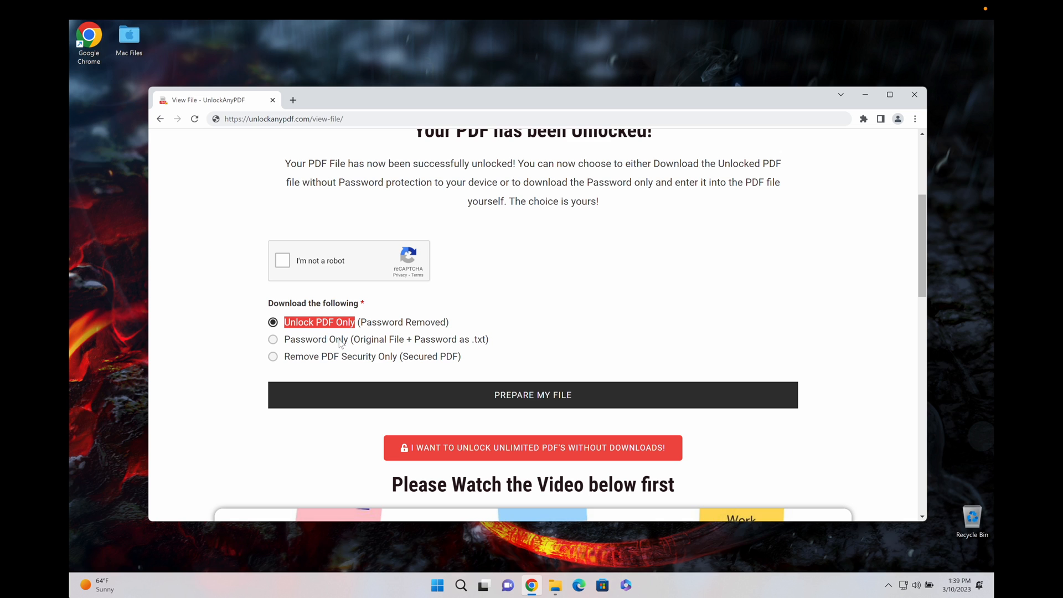
Choose Password Only, pass the reCAPTCHA and prepare the password file for download
click(273, 339)
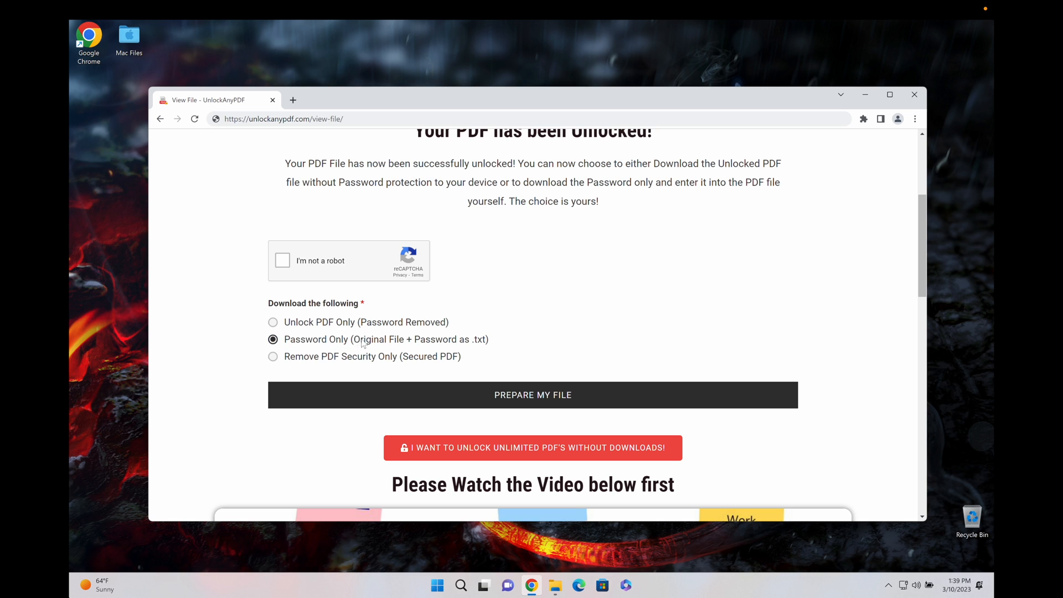
double_click(452, 339)
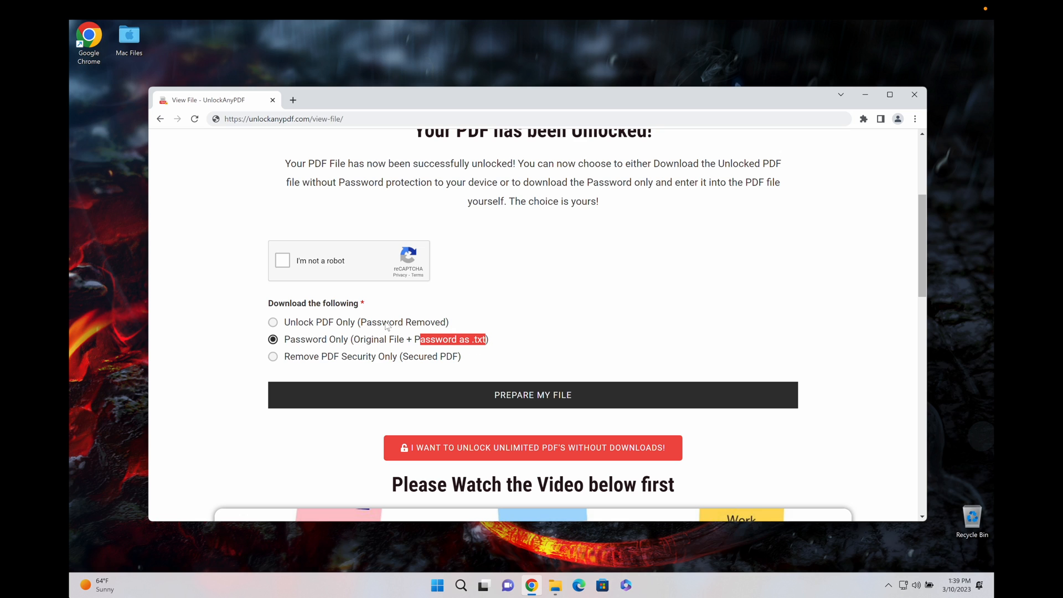
mouse_move(258, 278)
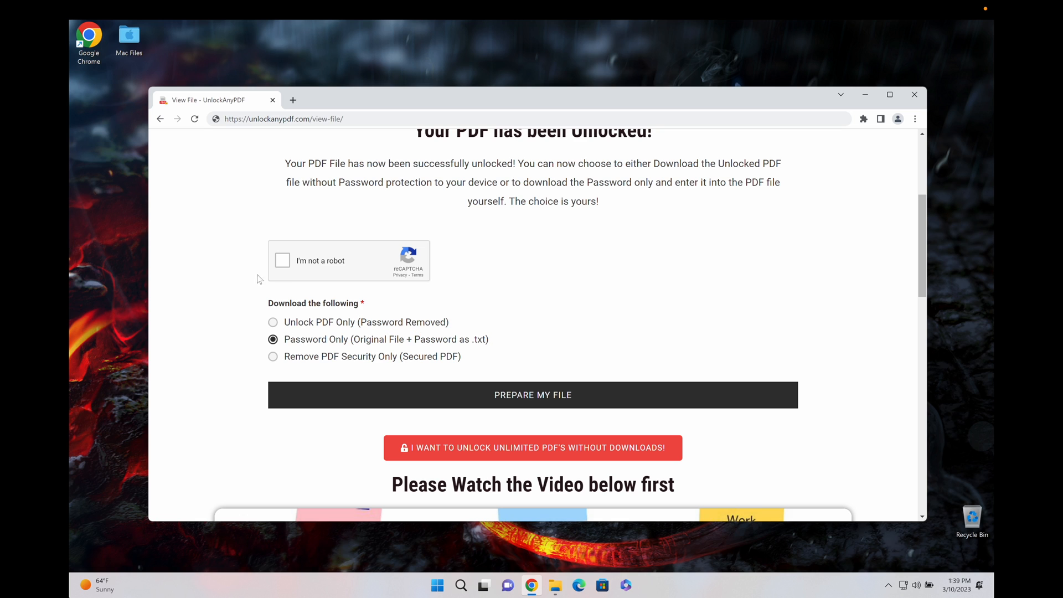
click(281, 260)
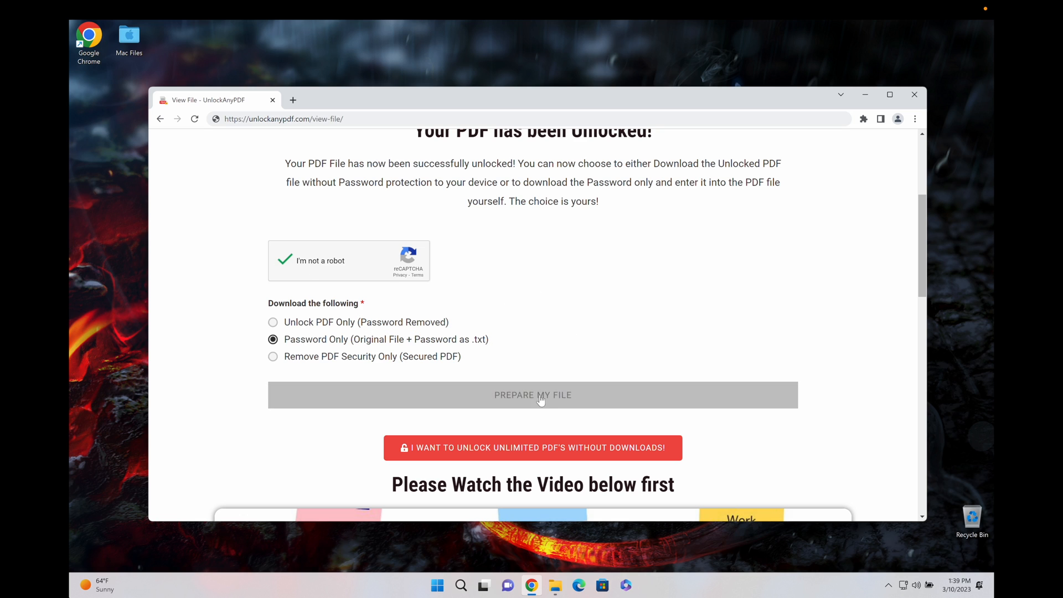
click(533, 395)
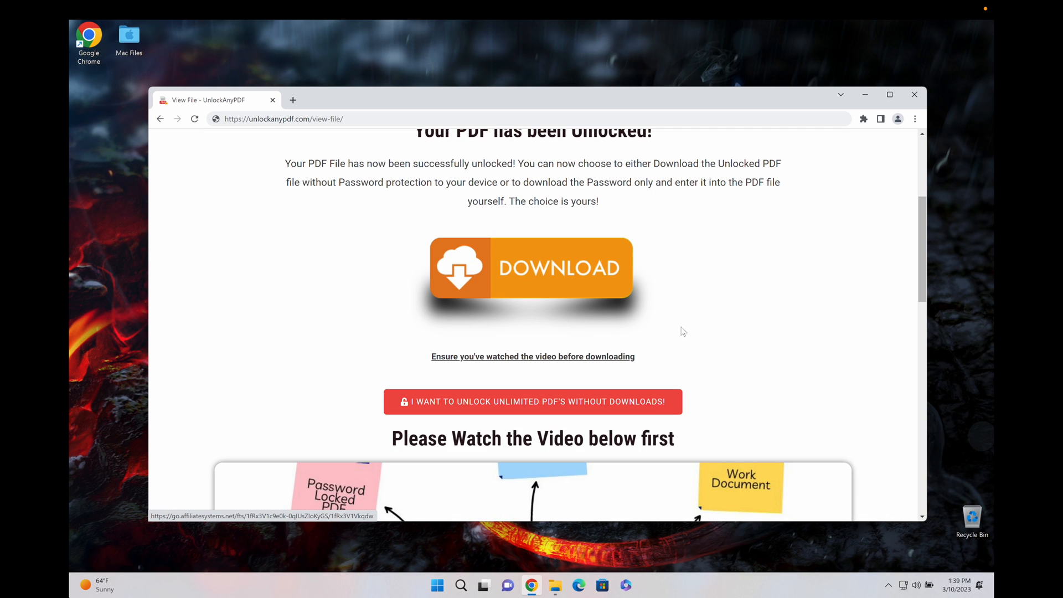
mouse_move(725, 338)
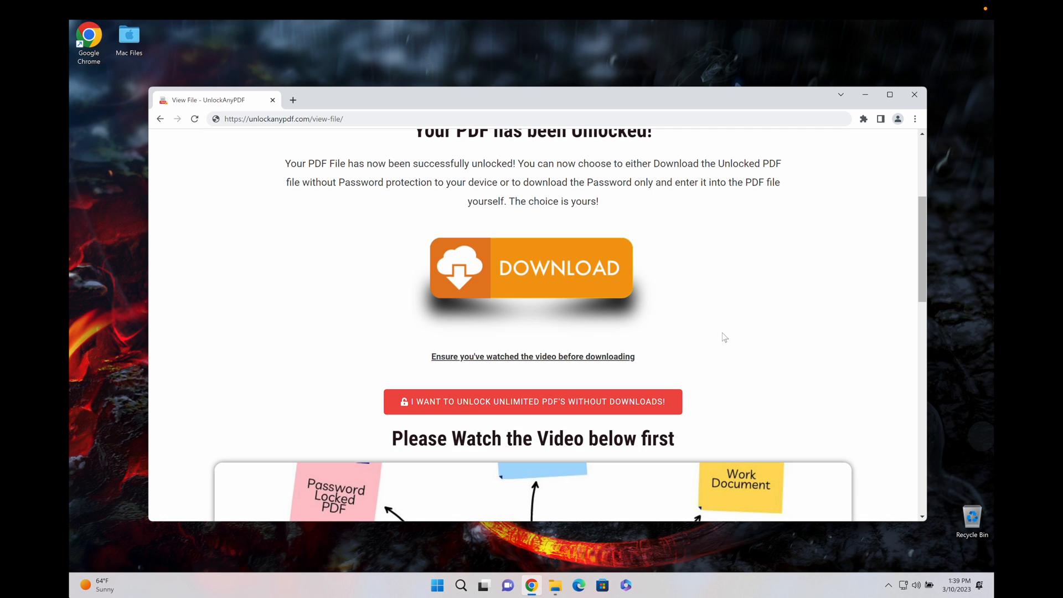
mouse_move(536, 310)
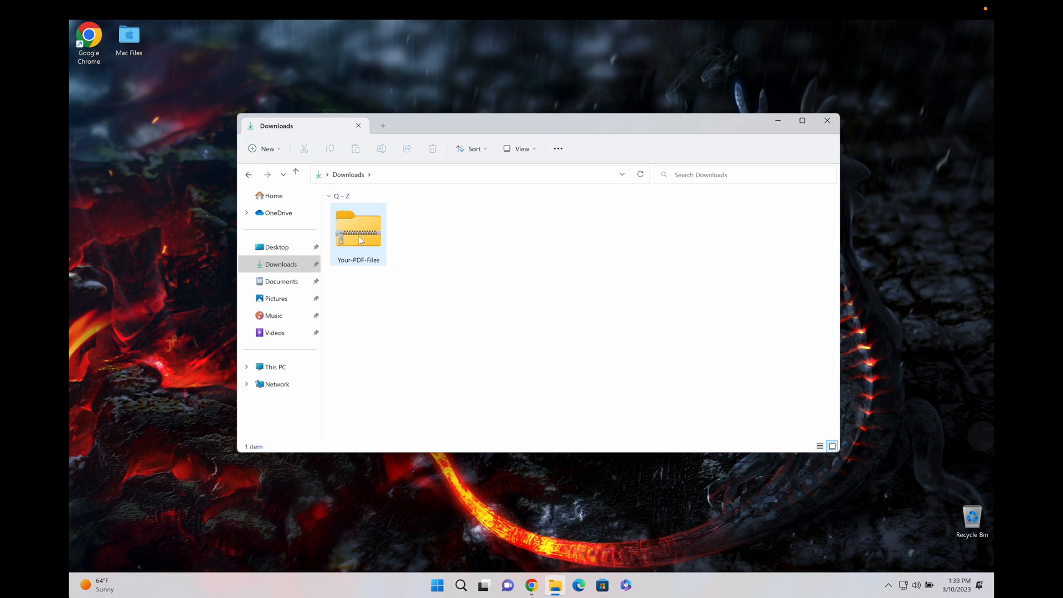
From the Your-PDF-Files archive, open Important PDF-ORIGINAL in Edge and PDF-Password in Notepad
double_click(358, 229)
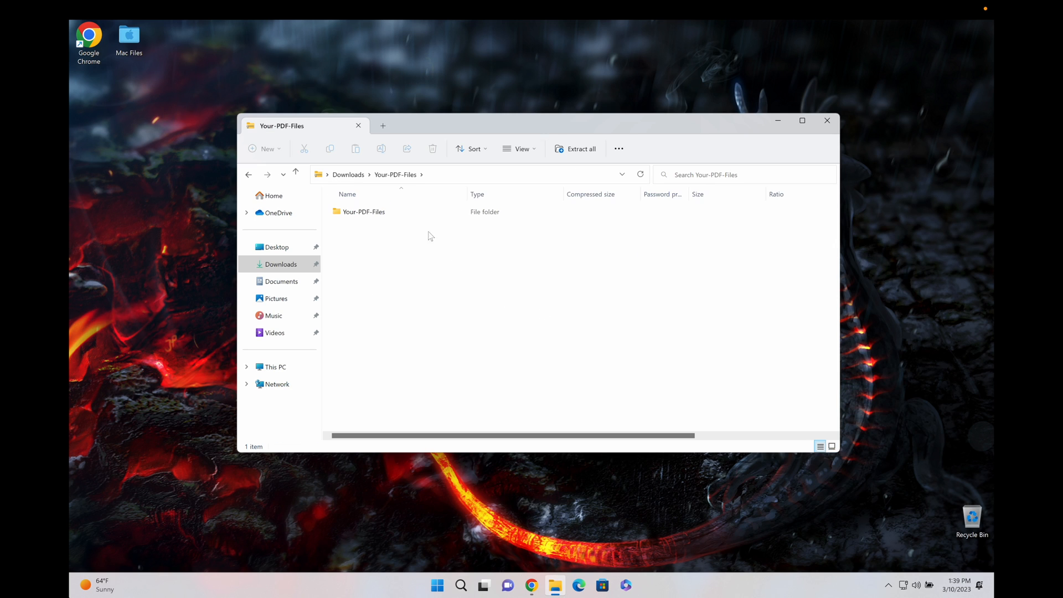
double_click(365, 211)
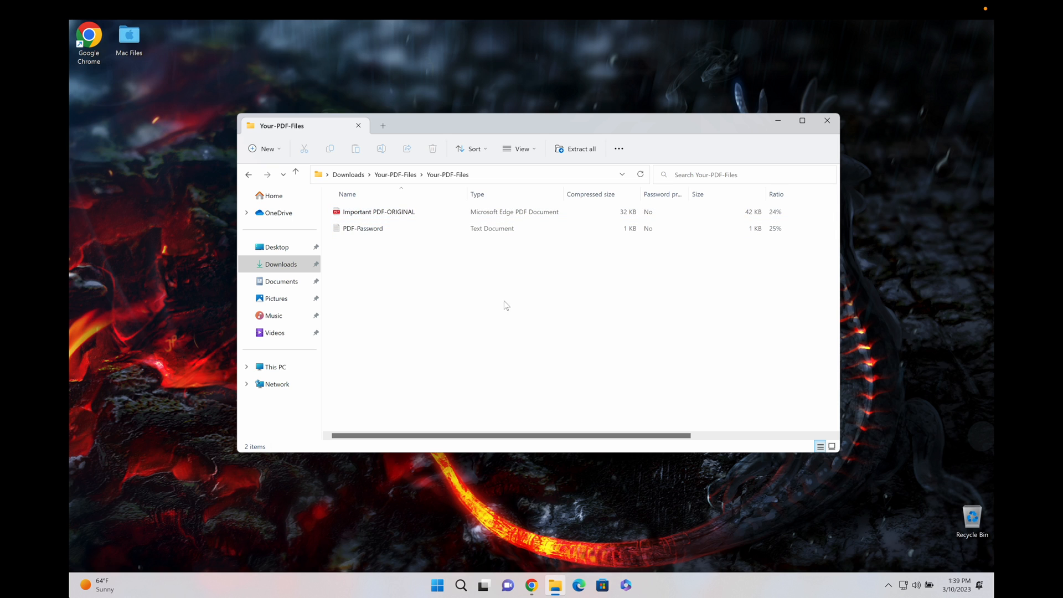
click(379, 212)
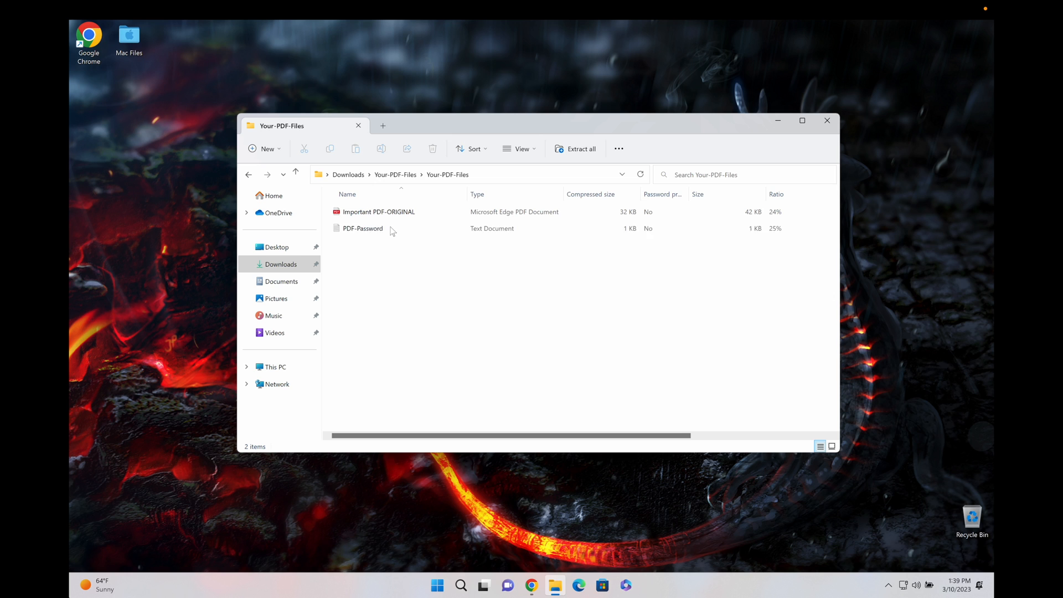
click(379, 212)
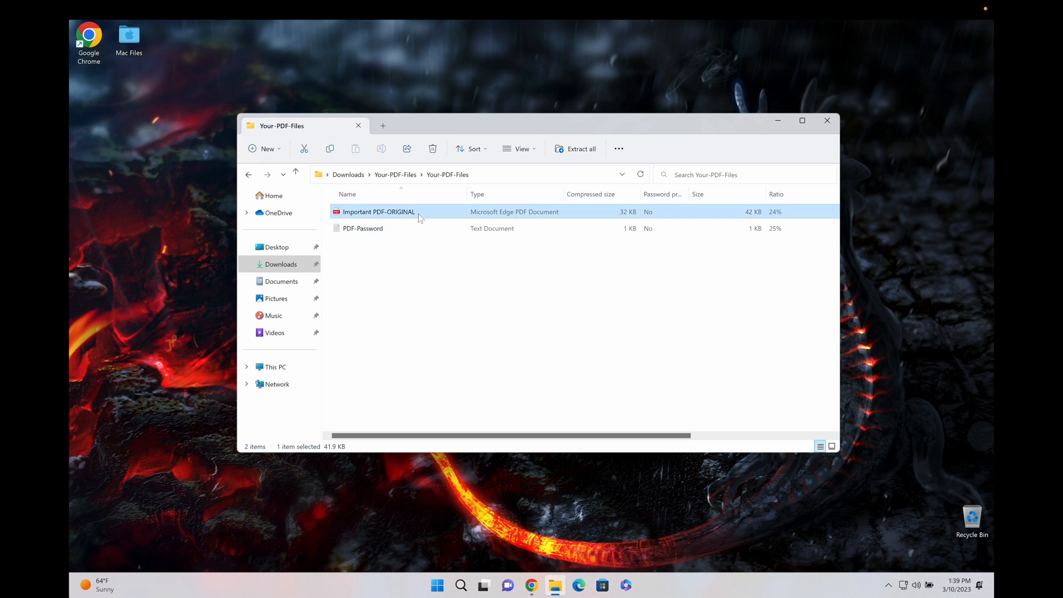
double_click(378, 211)
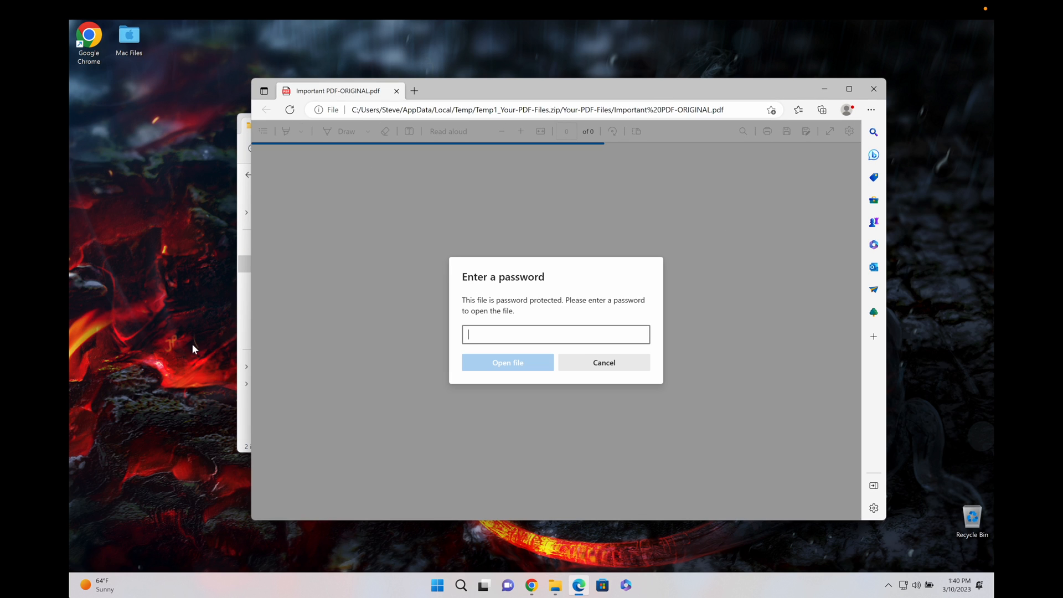
mouse_move(175, 248)
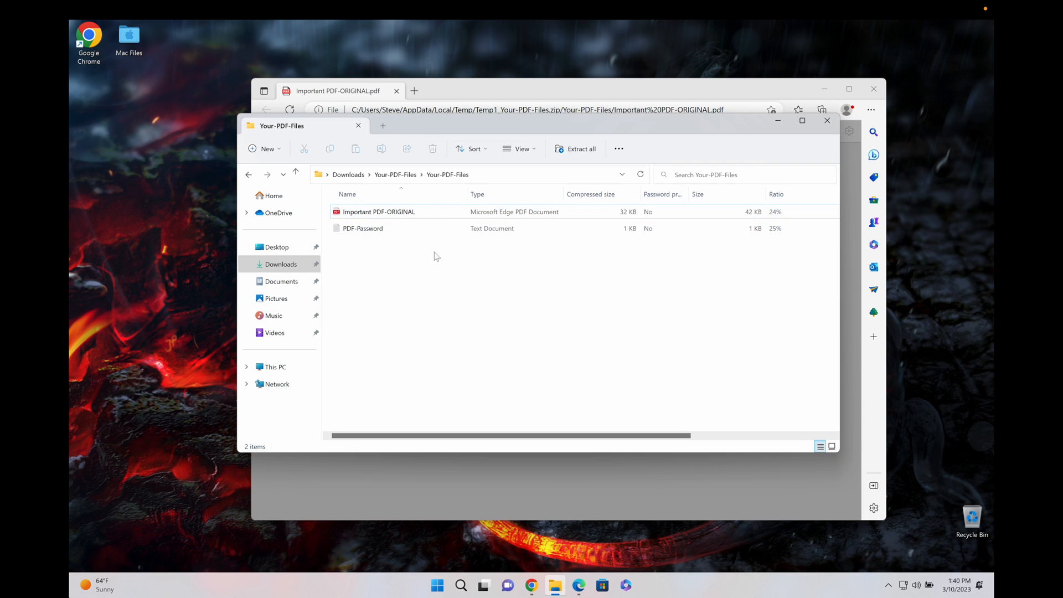
double_click(364, 228)
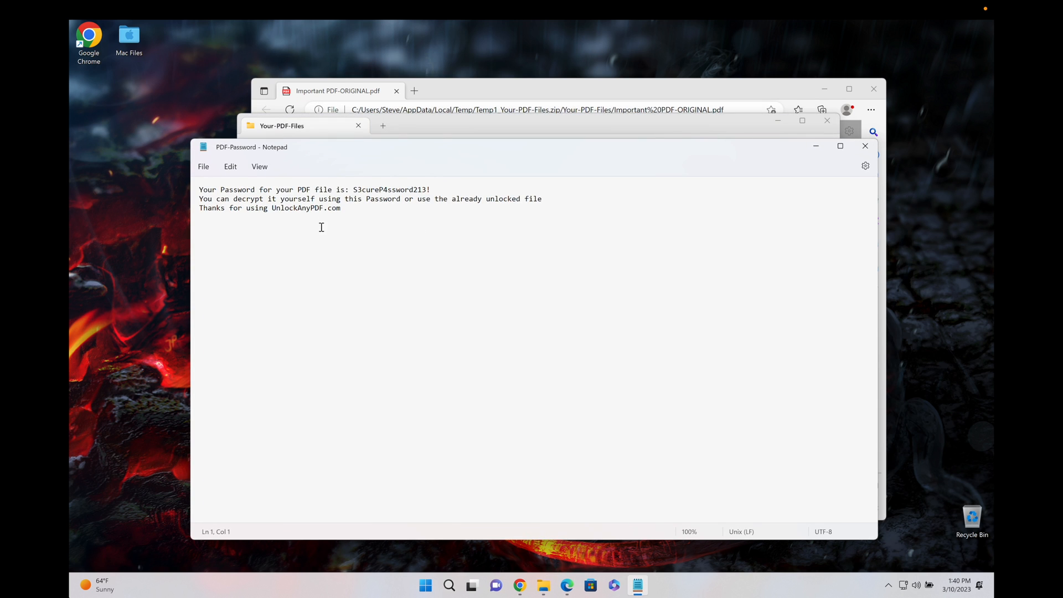
Paste the recovered password into Edge's prompt and open the invoice PDF
click(355, 190)
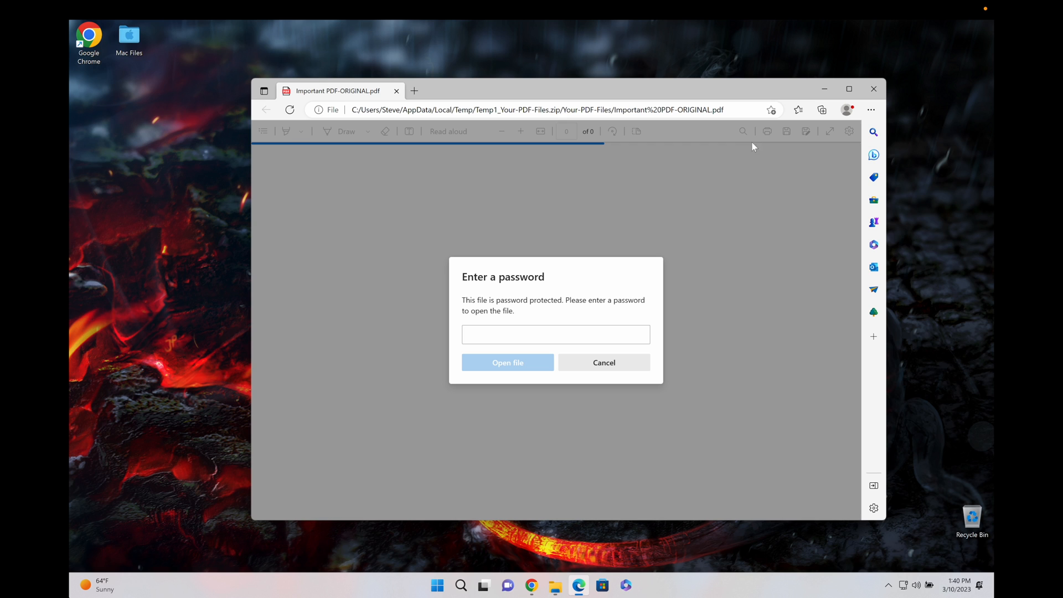
right_click(555, 335)
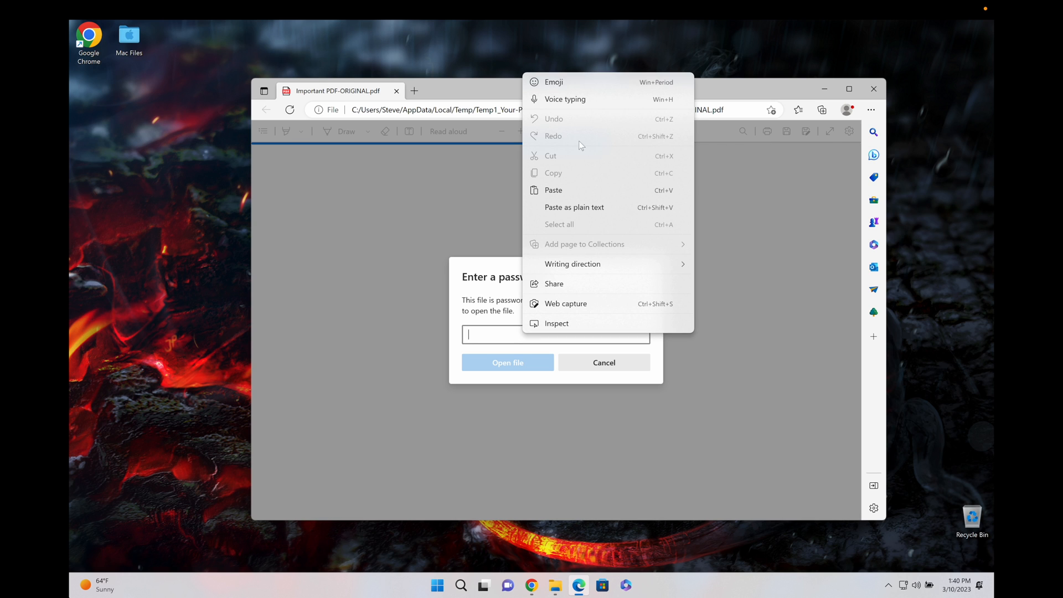
click(554, 190)
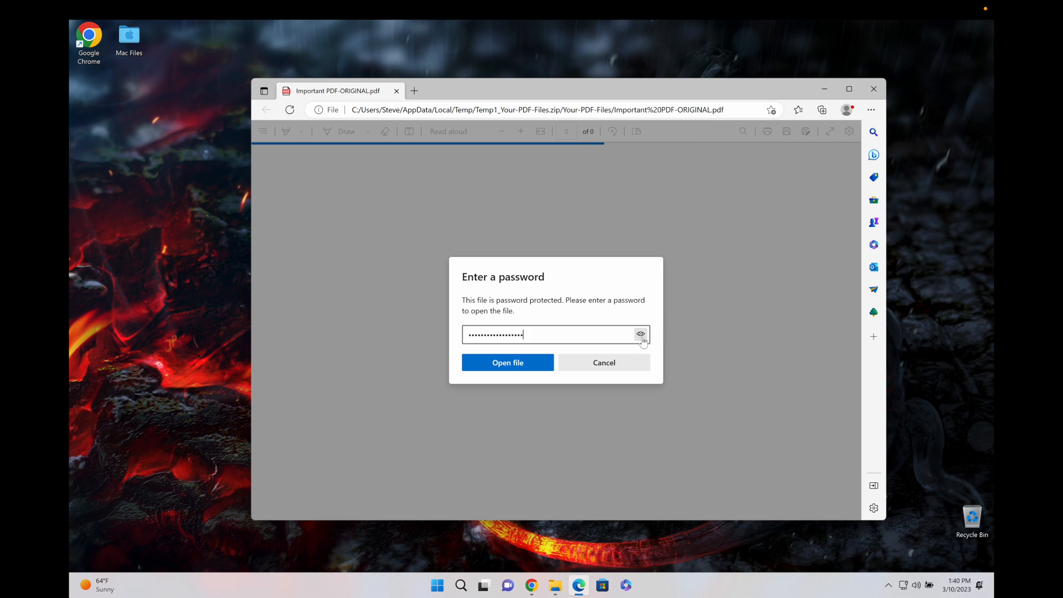
click(507, 362)
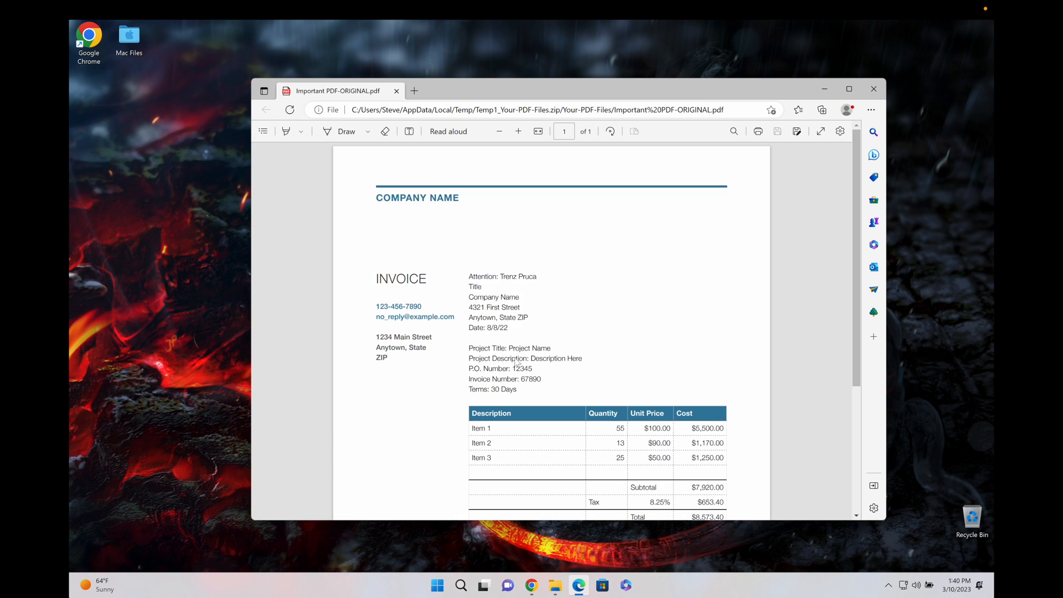
mouse_move(525, 344)
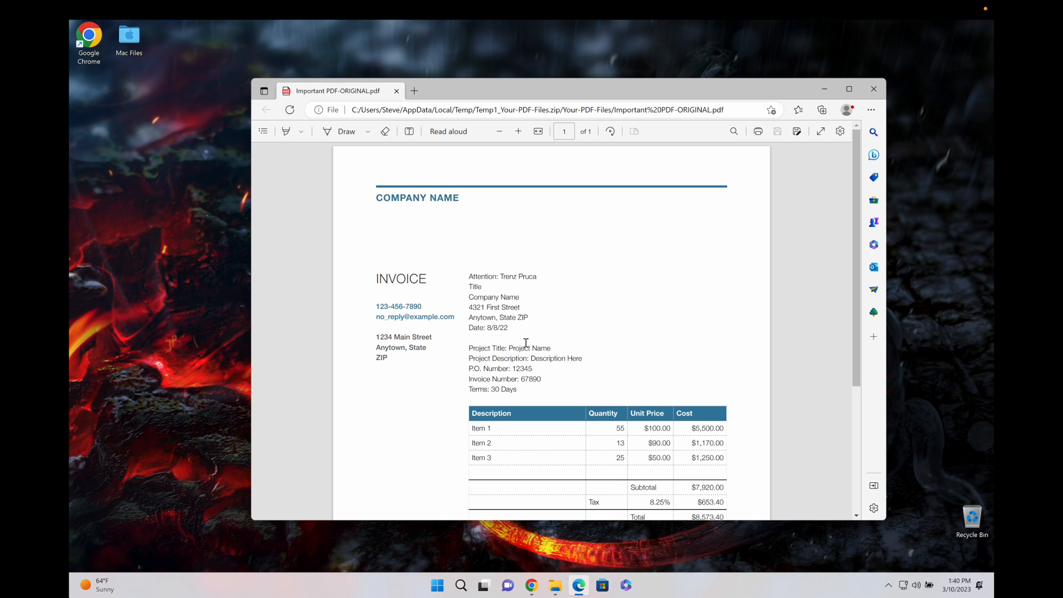
mouse_move(586, 322)
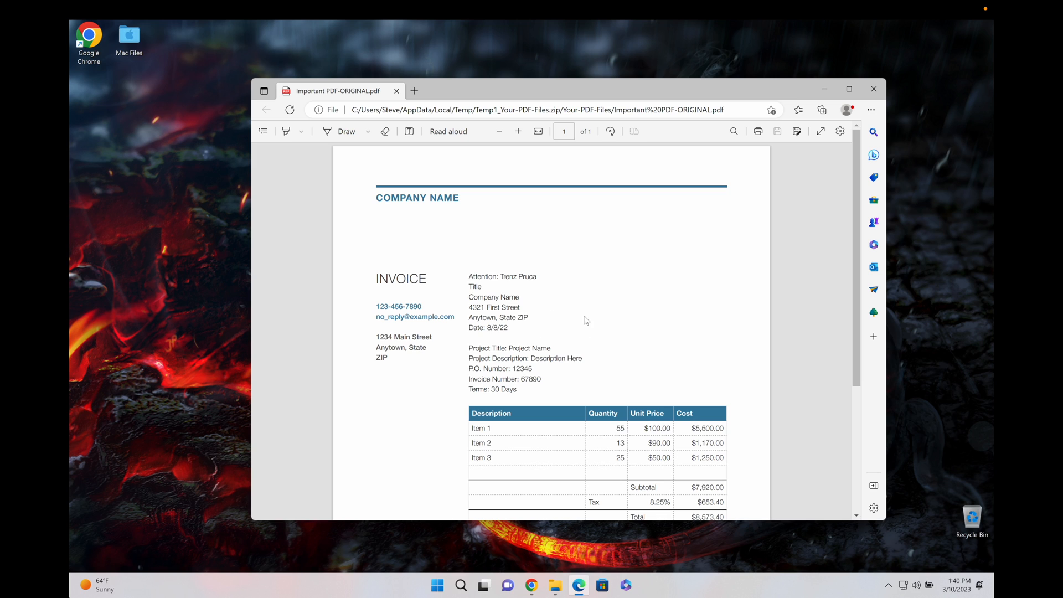
mouse_move(742, 150)
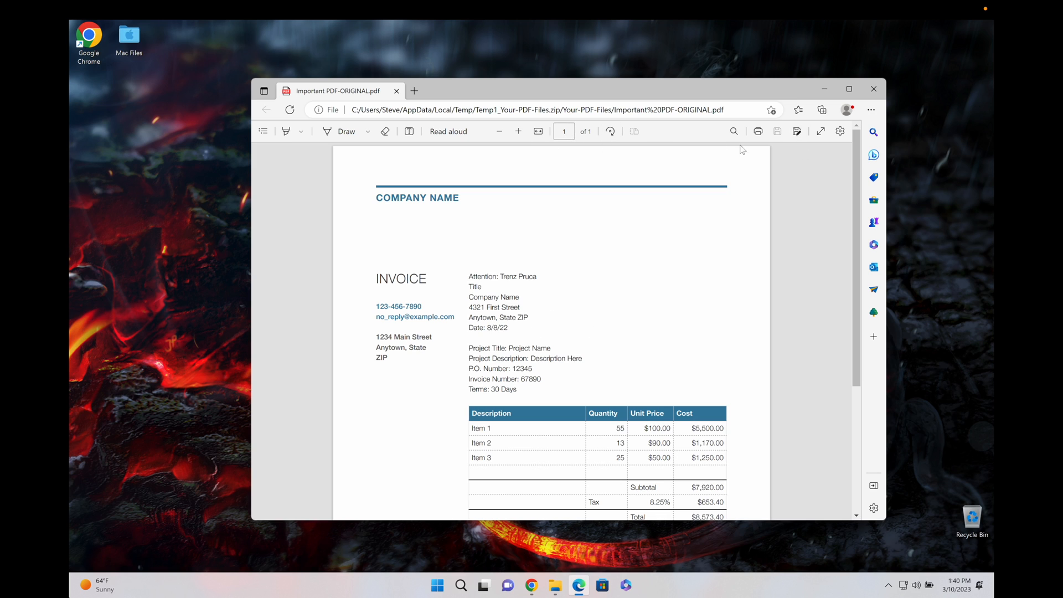
Close the unlocked invoice PDF, leaving the Google homepage in Chrome
click(385, 131)
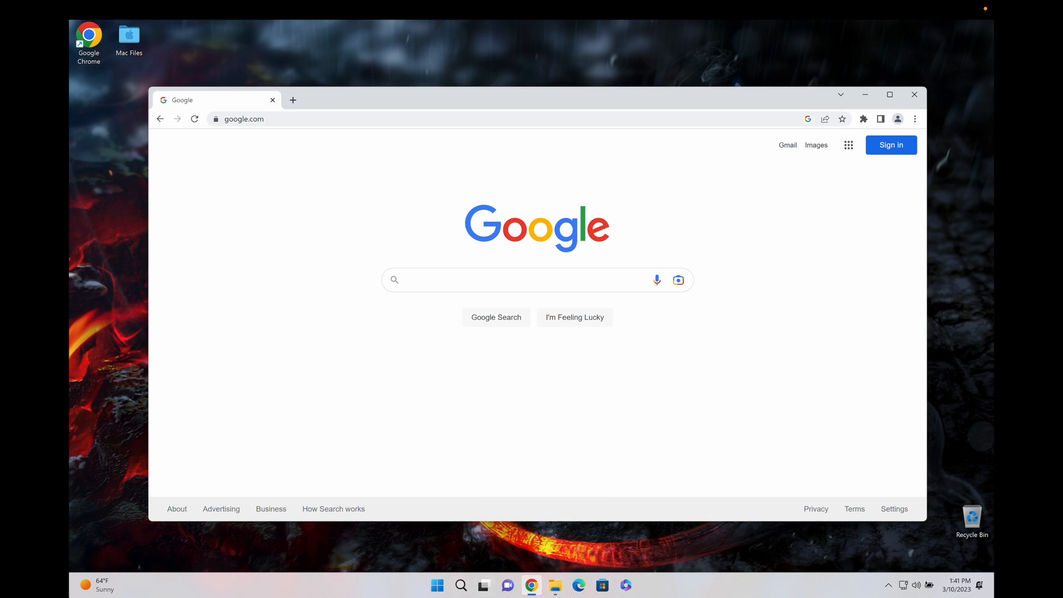
Search Google again for 'pdf unlock' and scroll down to the UnlockAnyPDF result
click(515, 279)
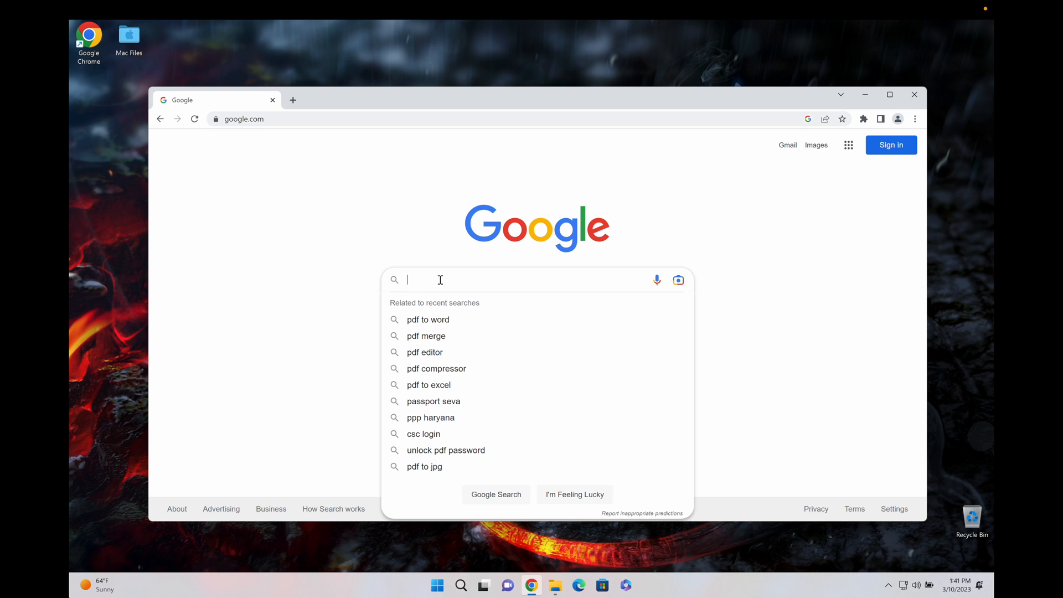
text(pdf unlock)
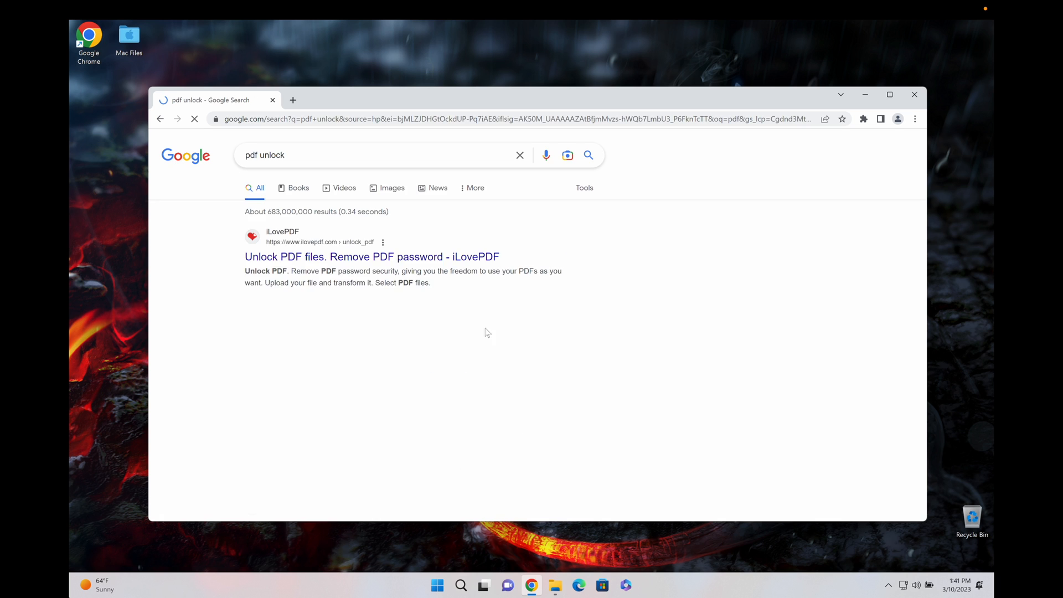
scroll(down, 3)
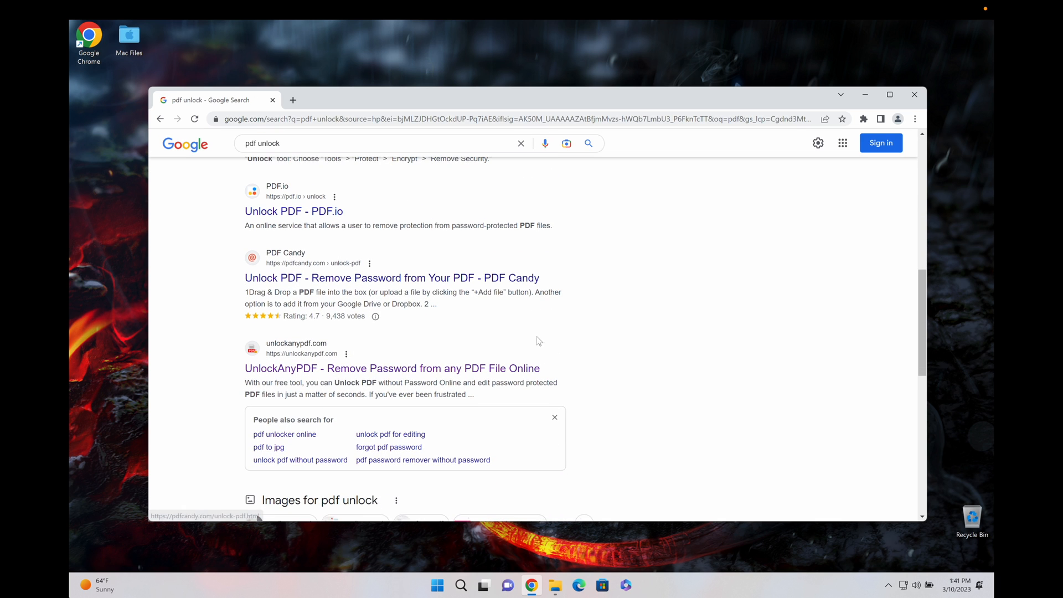
mouse_move(258, 518)
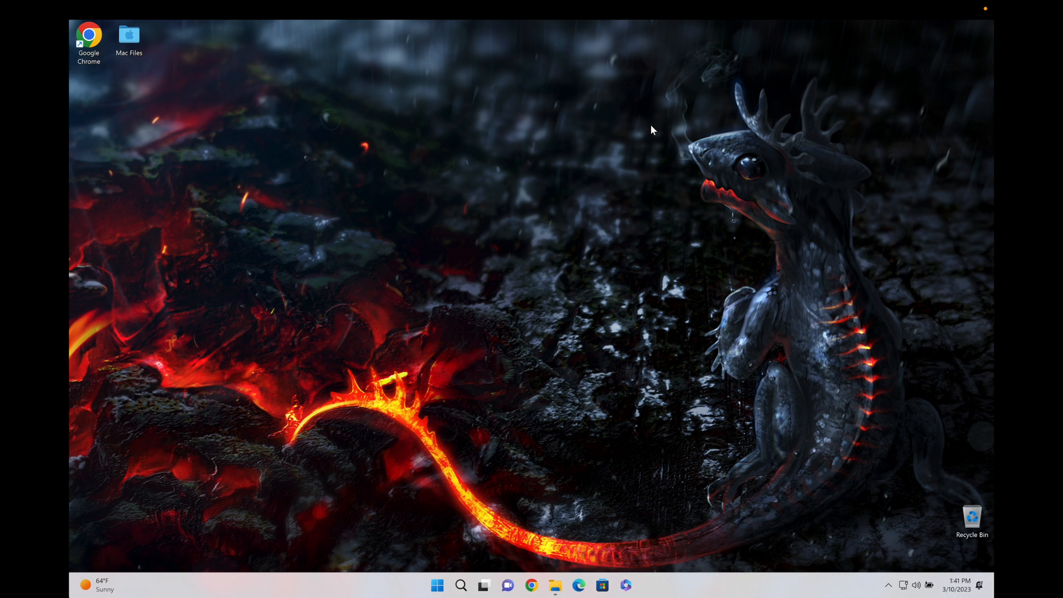
mouse_move(645, 123)
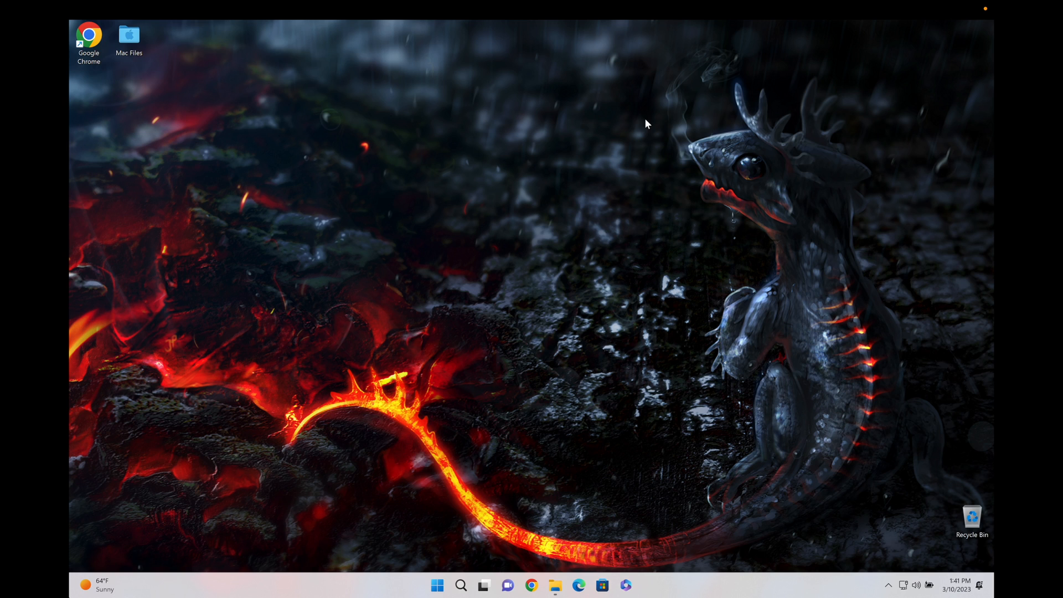